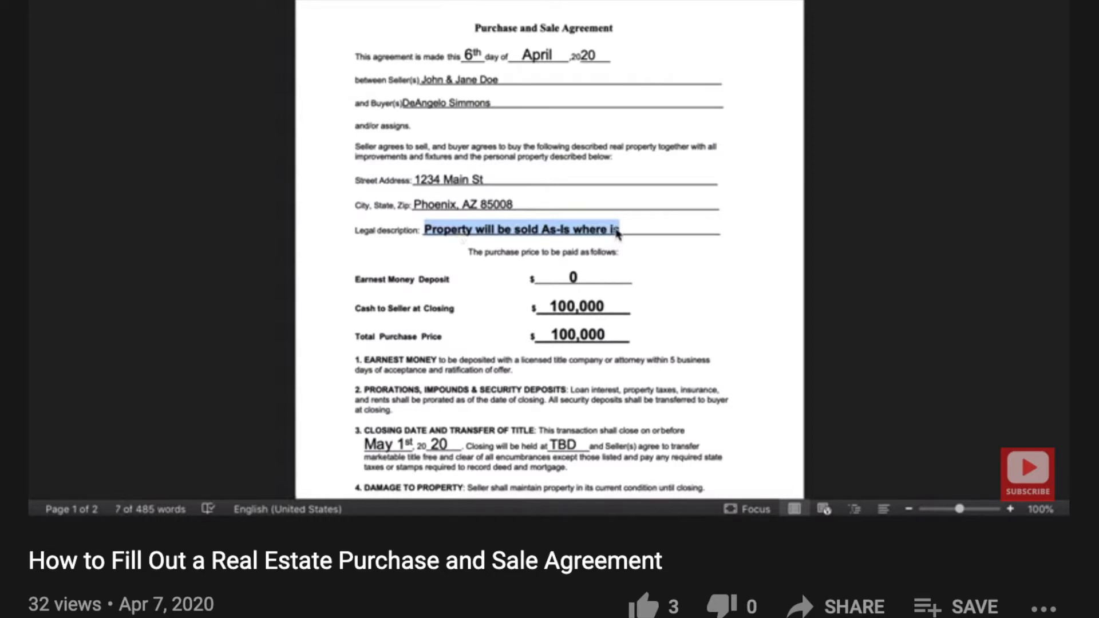
# - Browse the HelloSign homepage and pricing plans, then open the Log In product choices
pyautogui.click(623, 229)
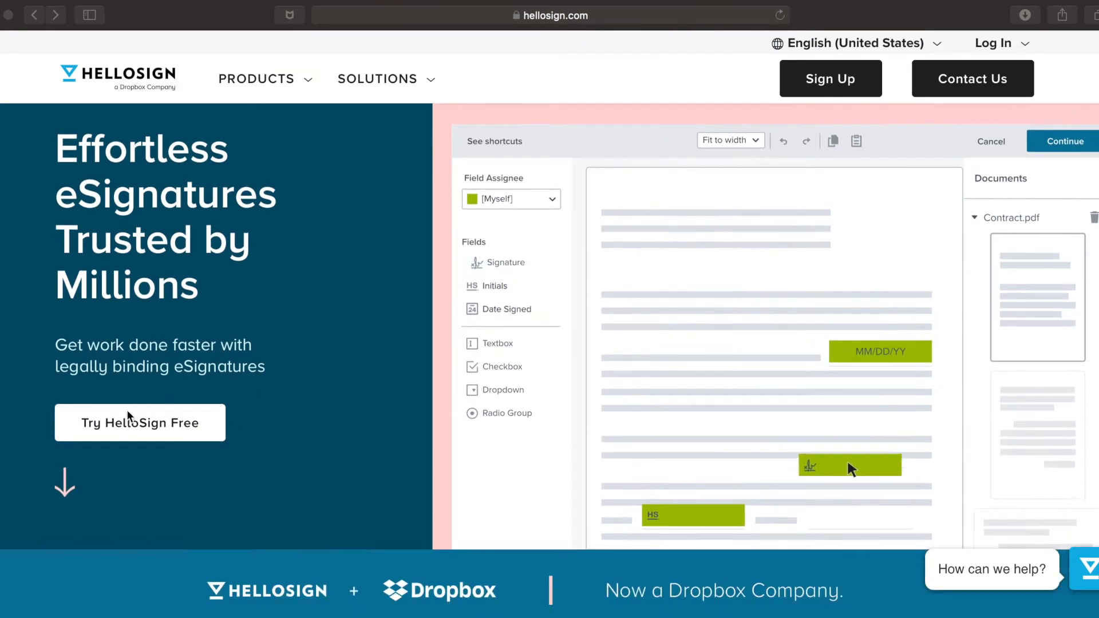
pyautogui.scroll(-3)
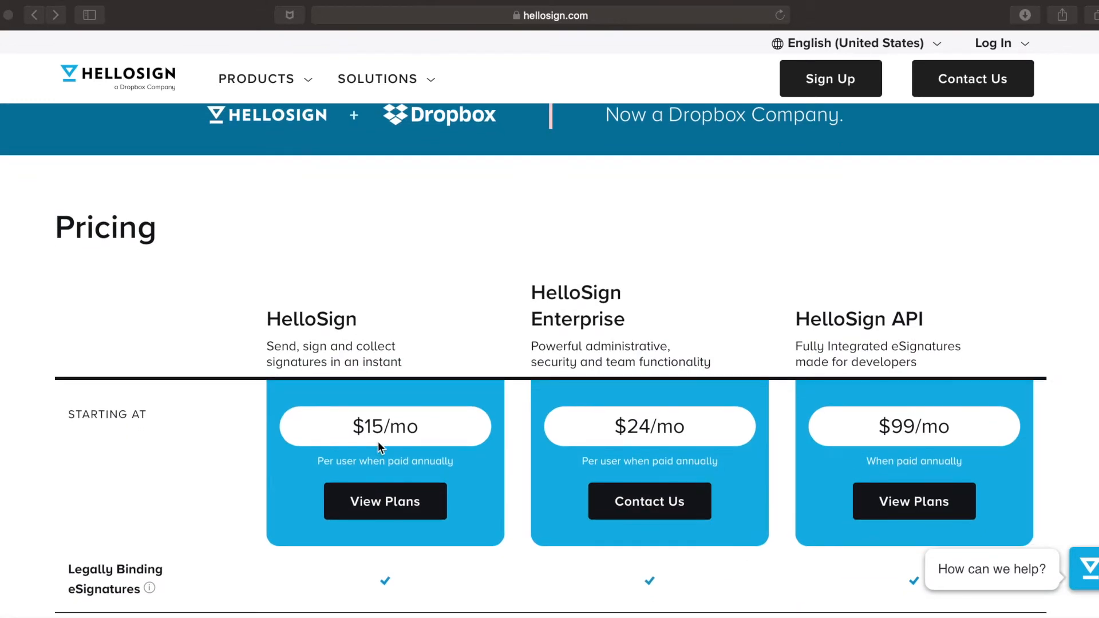
pyautogui.scroll(-3)
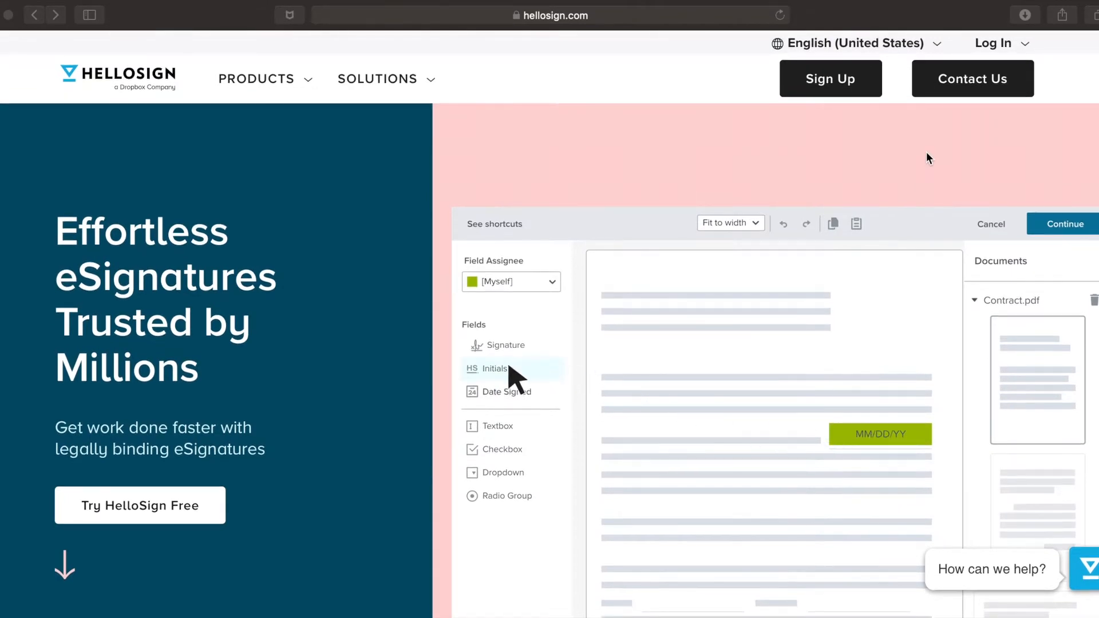
pyautogui.moveTo(494, 368); pyautogui.dragTo(692, 591)
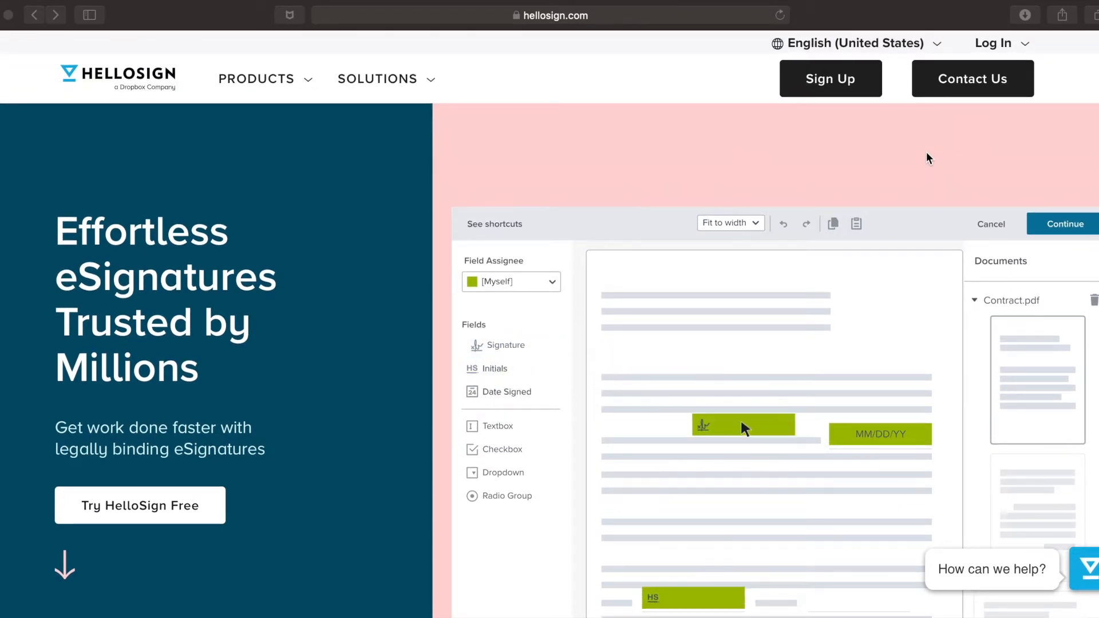
pyautogui.moveTo(743, 426); pyautogui.dragTo(859, 598)
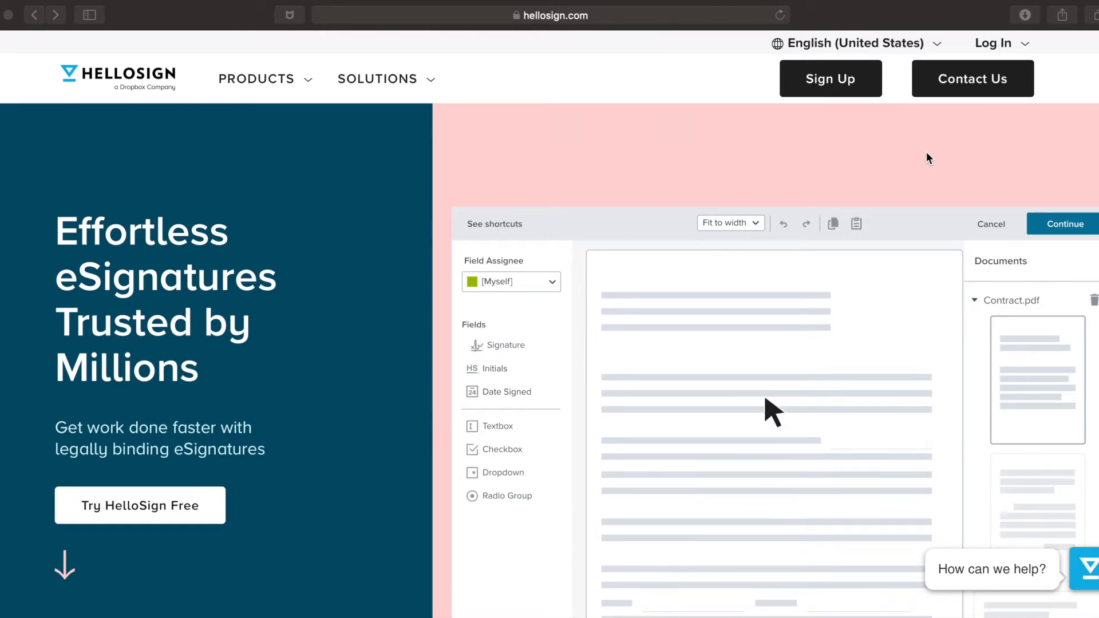
pyautogui.click(506, 391)
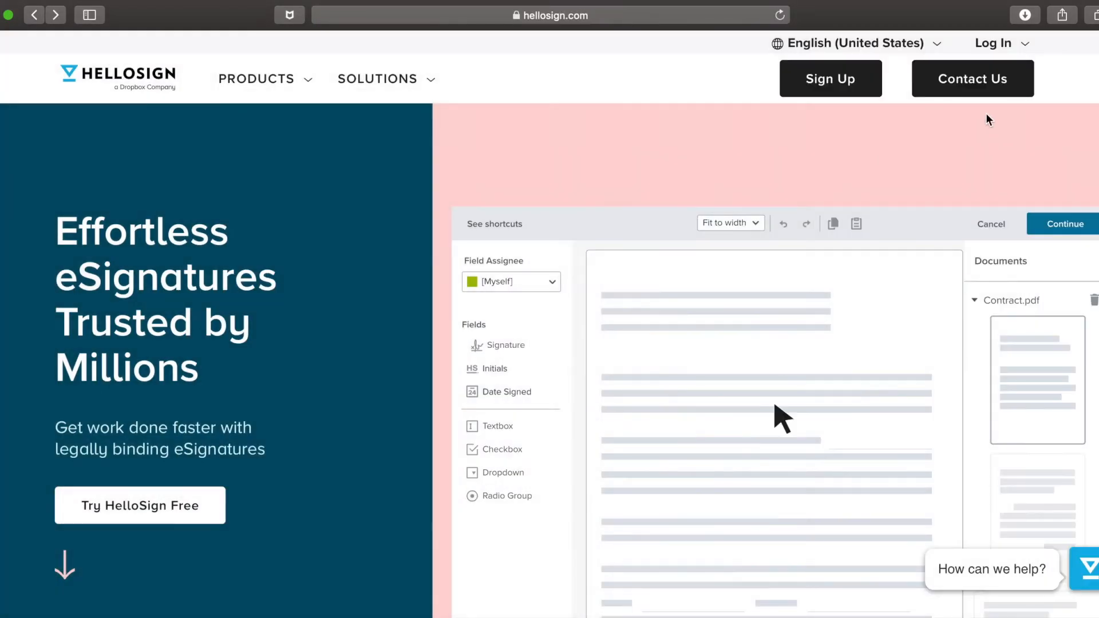
pyautogui.click(999, 44)
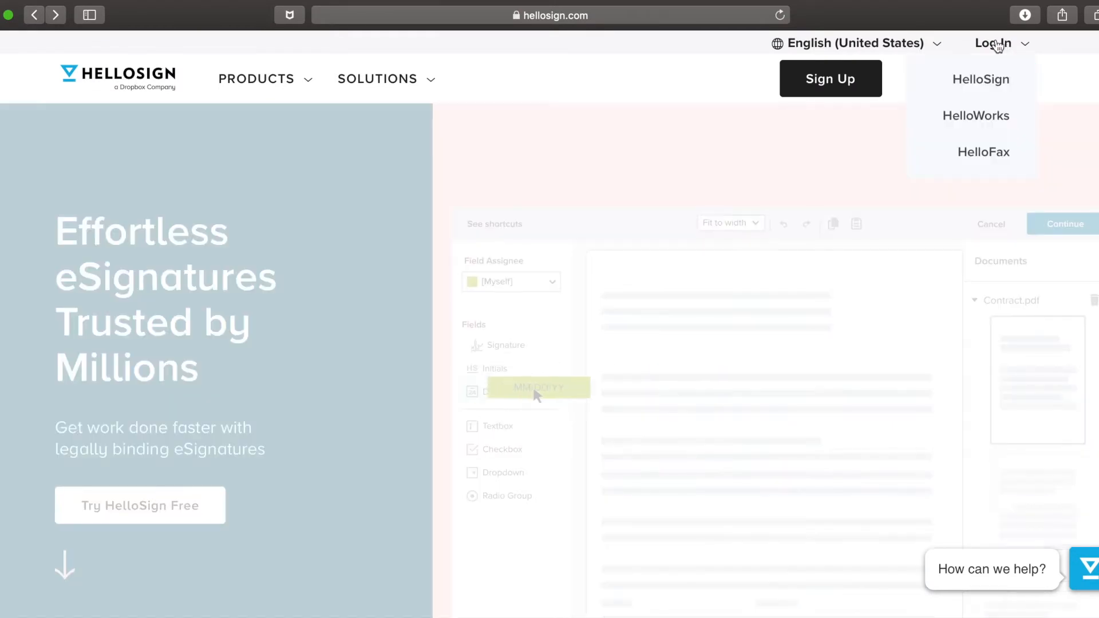
pyautogui.moveTo(537, 388); pyautogui.dragTo(880, 434)
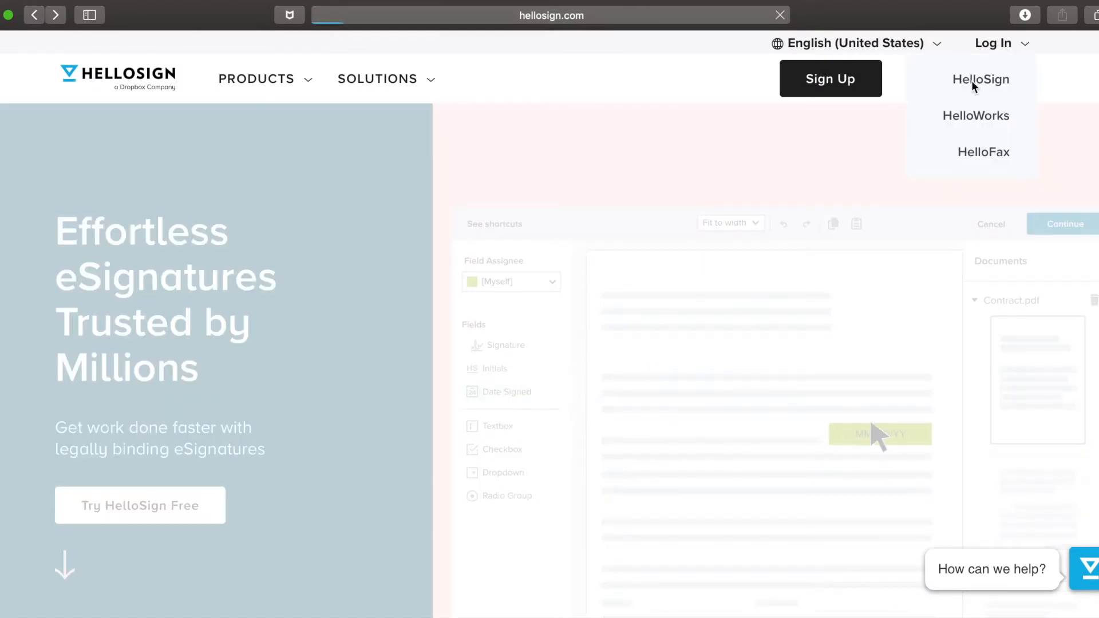
# - Choose HelloSign from the login choices and sign in to reach the Sign documents dashboard
pyautogui.click(982, 80)
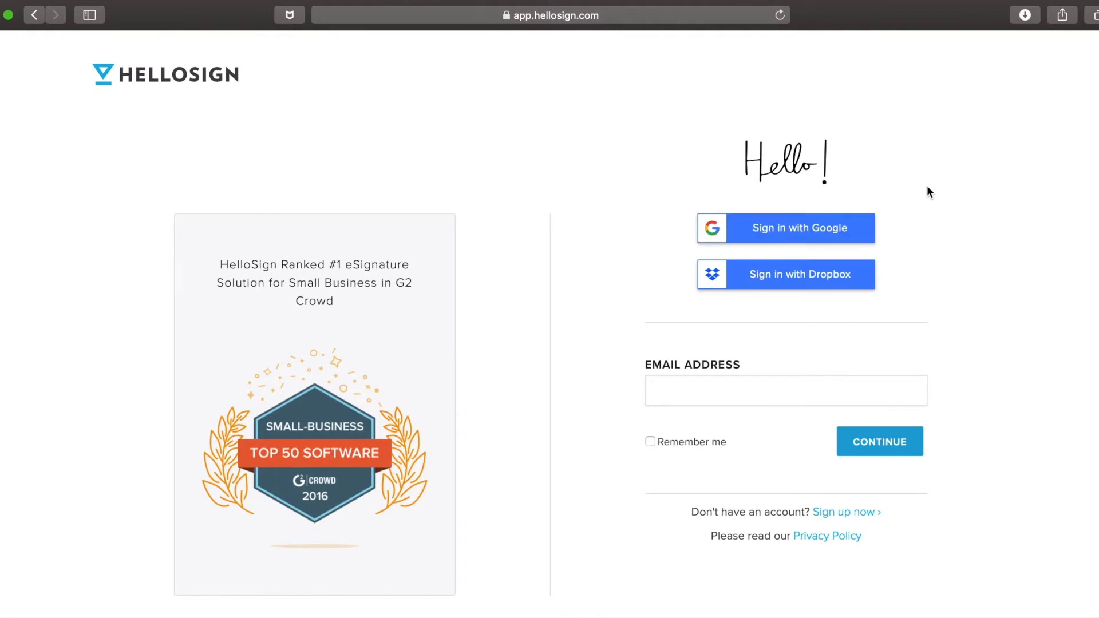
pyautogui.click(786, 228)
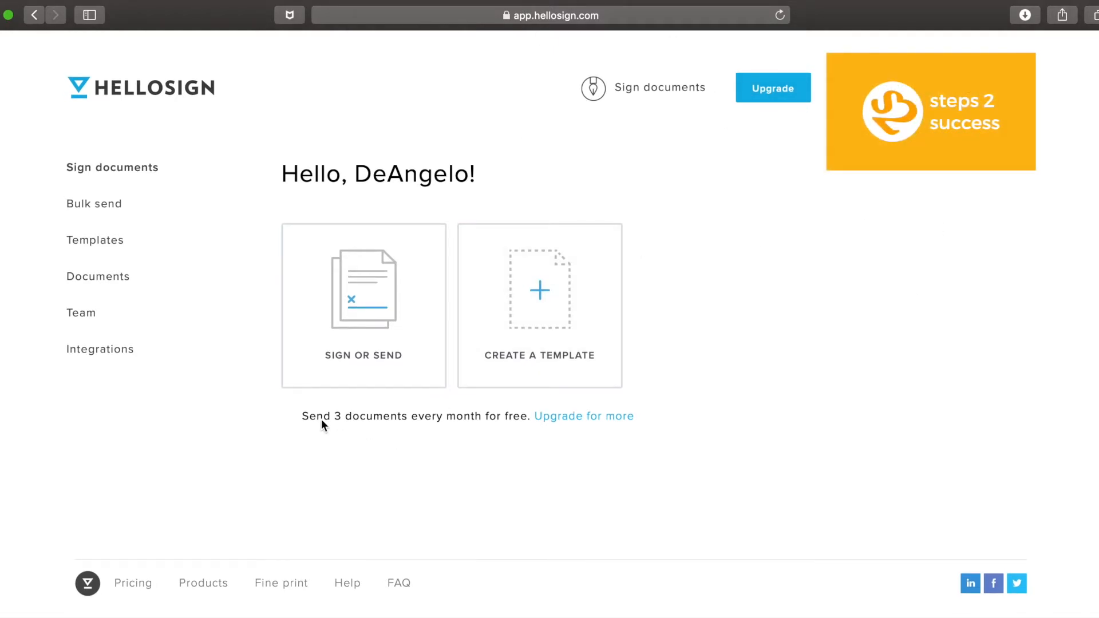
pyautogui.moveTo(565, 433)
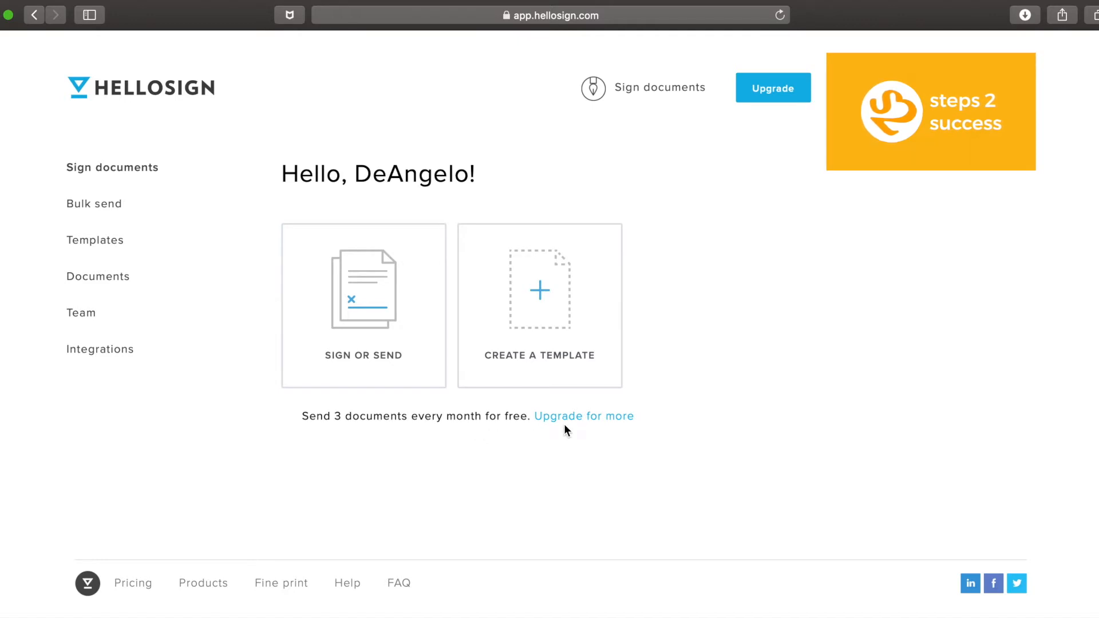
pyautogui.moveTo(496, 204)
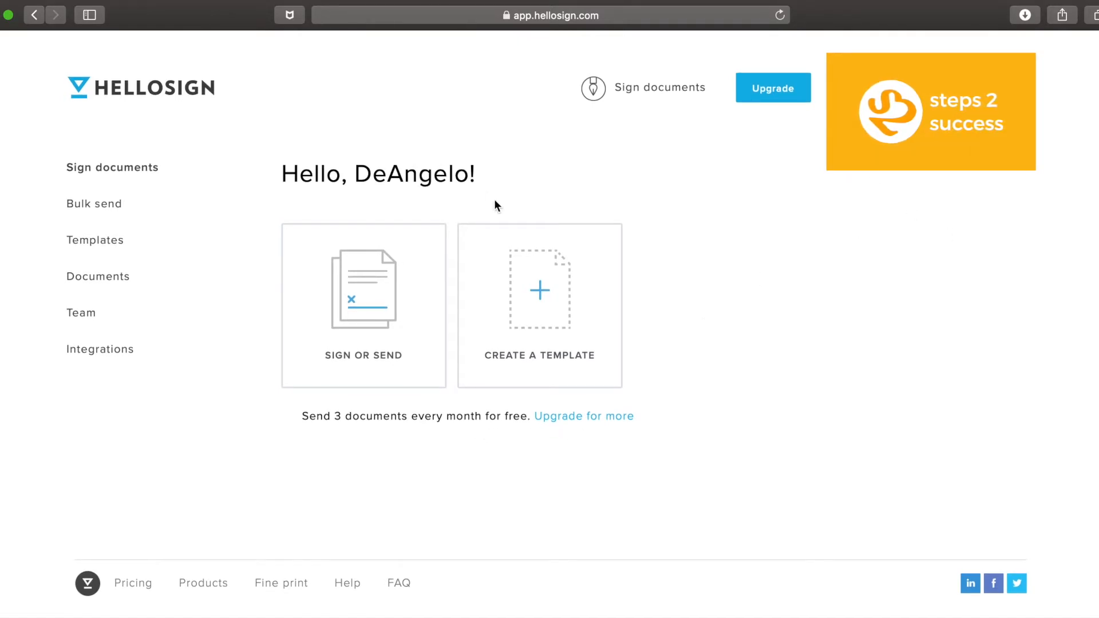
pyautogui.moveTo(441, 297)
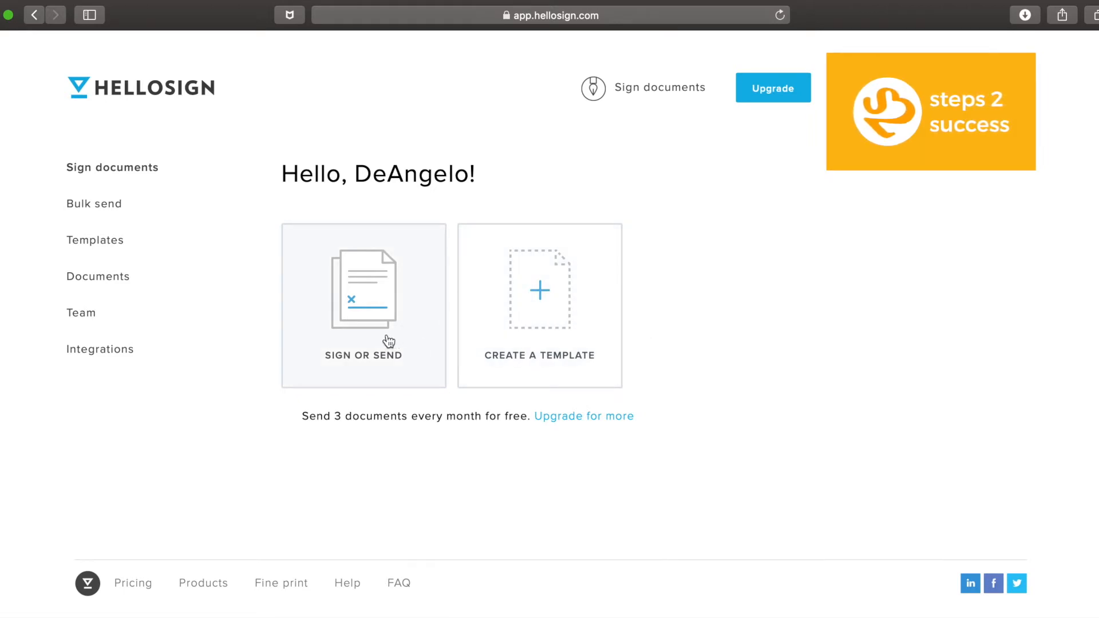
# - Start a new Sign or Send request from the dashboard
pyautogui.click(364, 305)
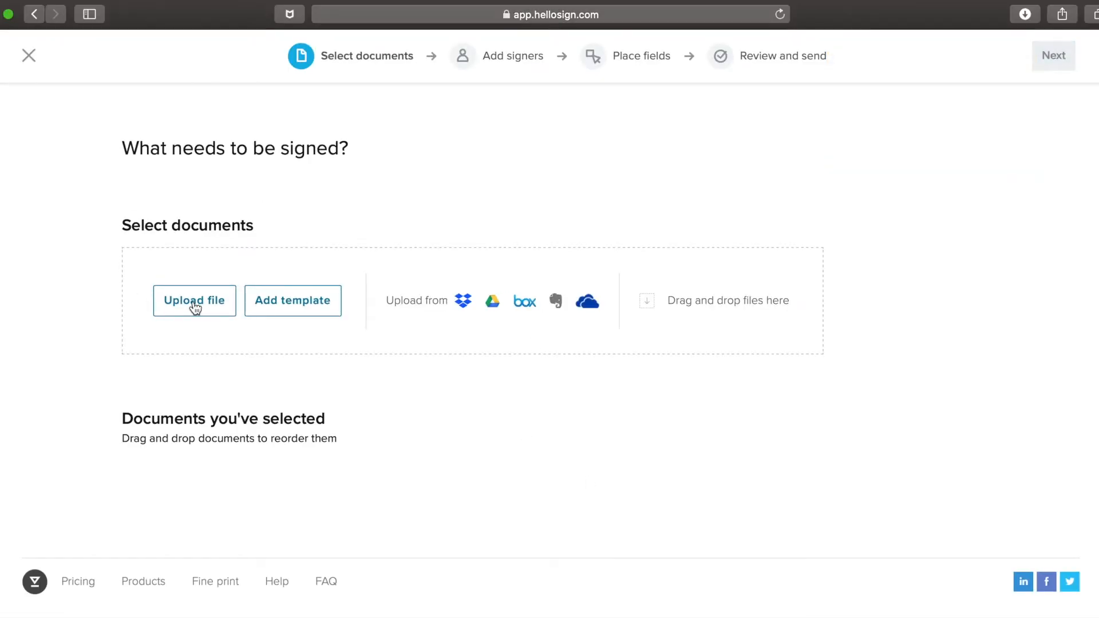
pyautogui.moveTo(203, 298)
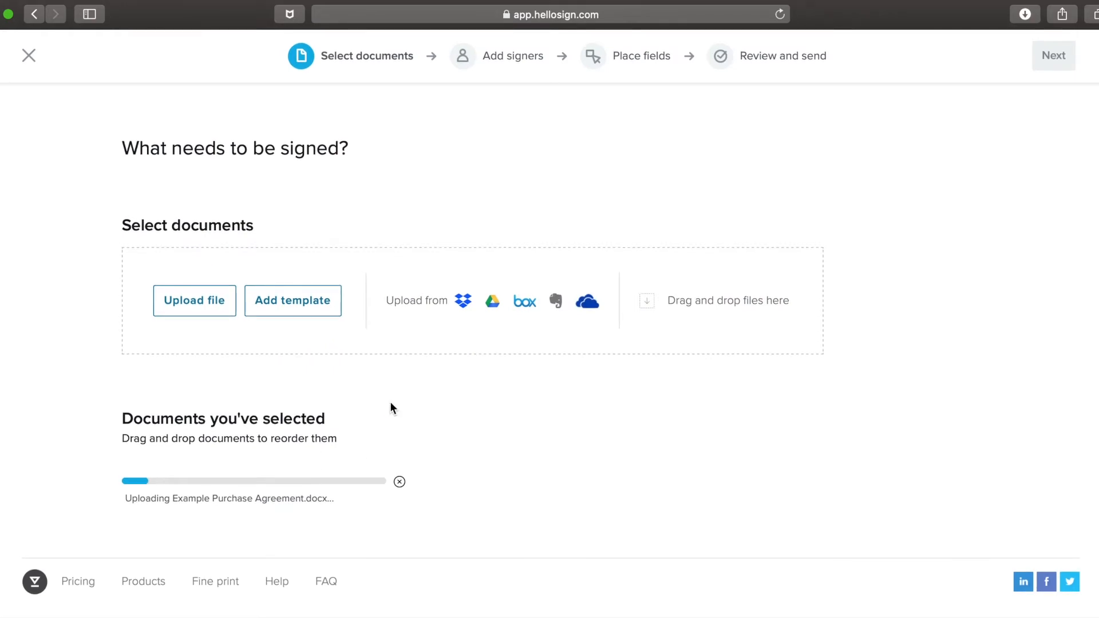
pyautogui.moveTo(304, 463)
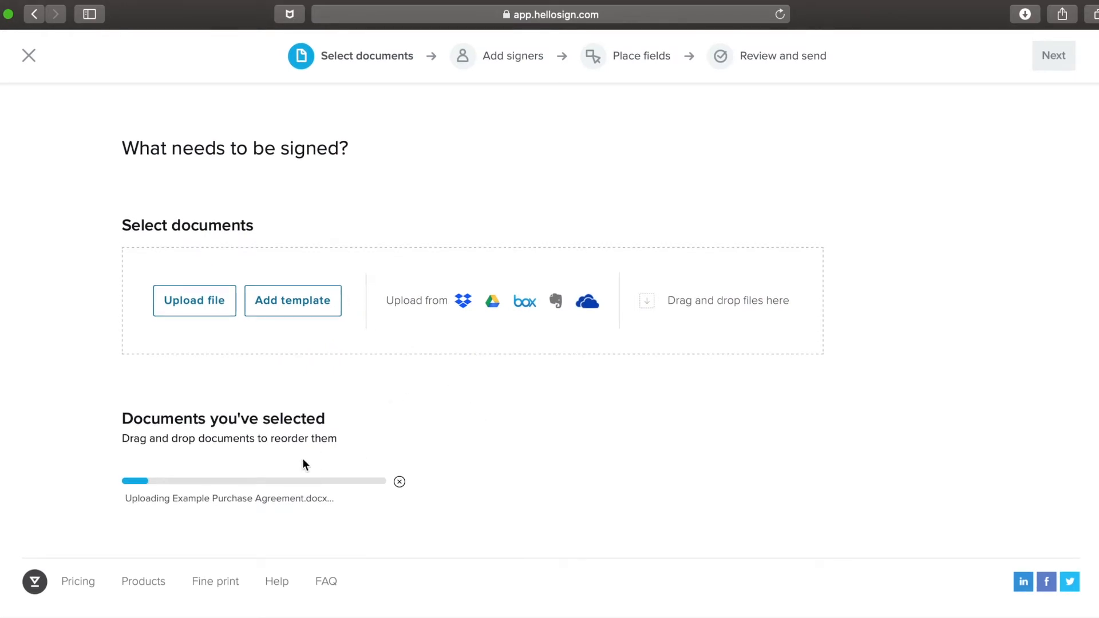
pyautogui.moveTo(559, 480)
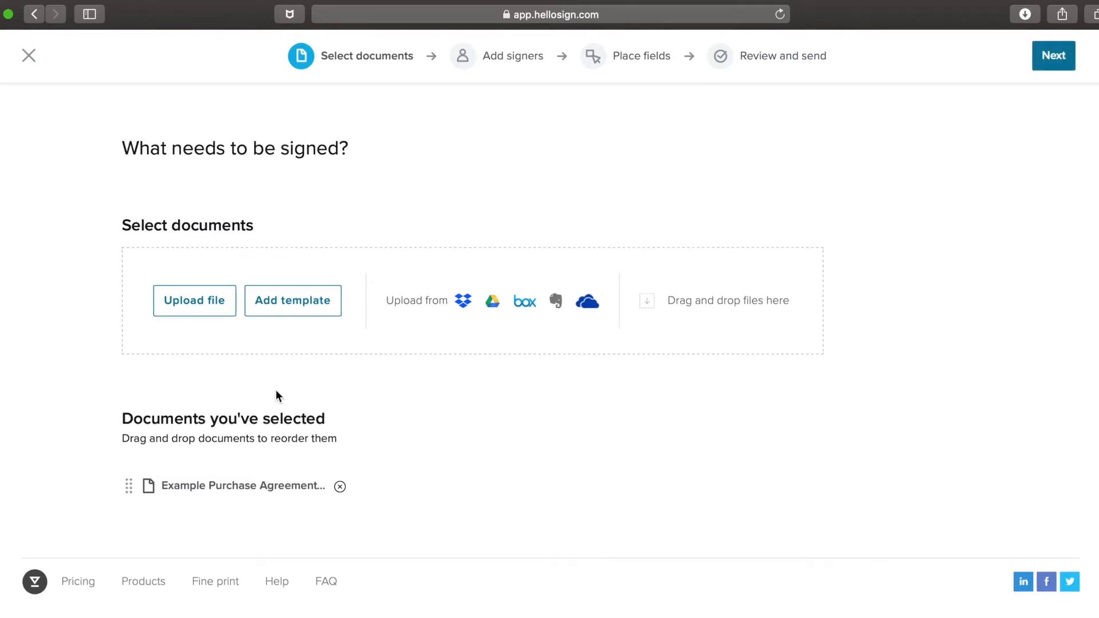
pyautogui.click(1054, 55)
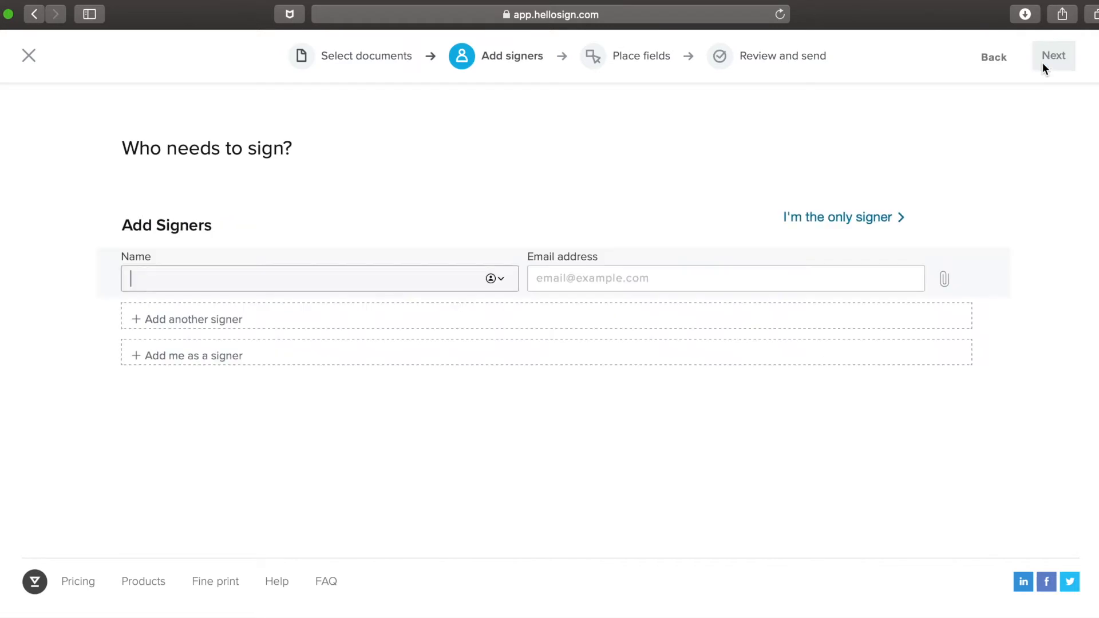
pyautogui.moveTo(228, 201)
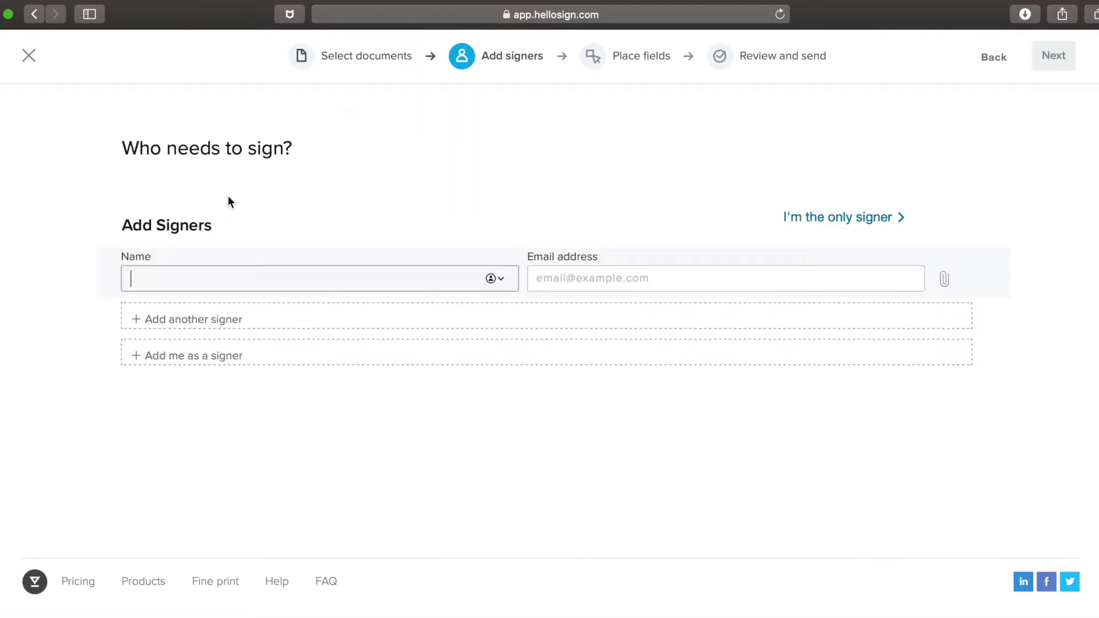
pyautogui.moveTo(223, 268)
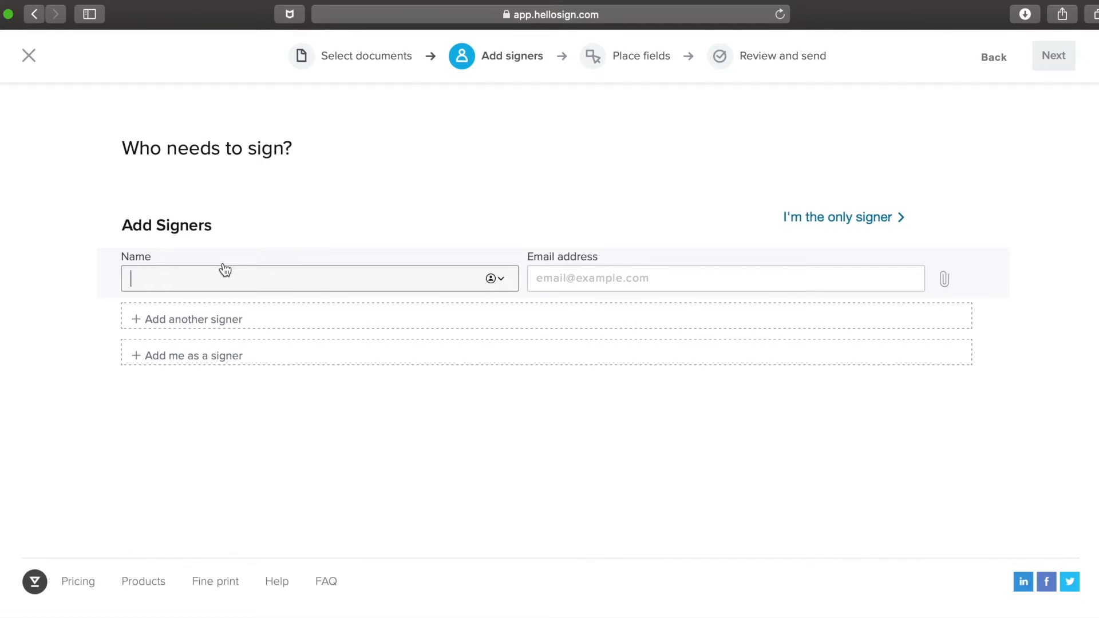
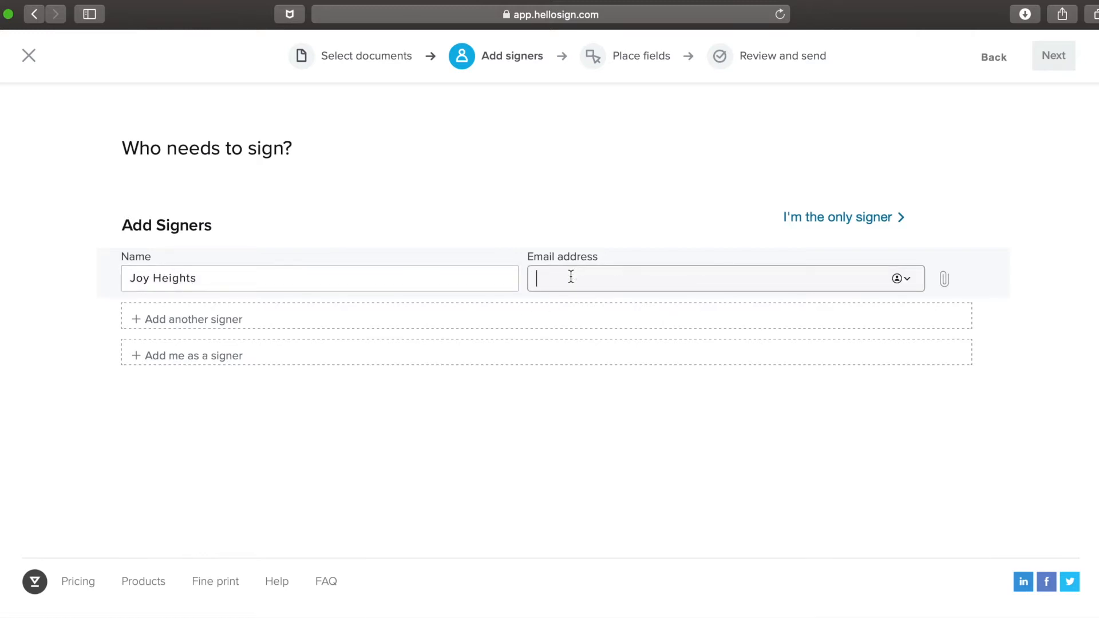
pyautogui.write('123')
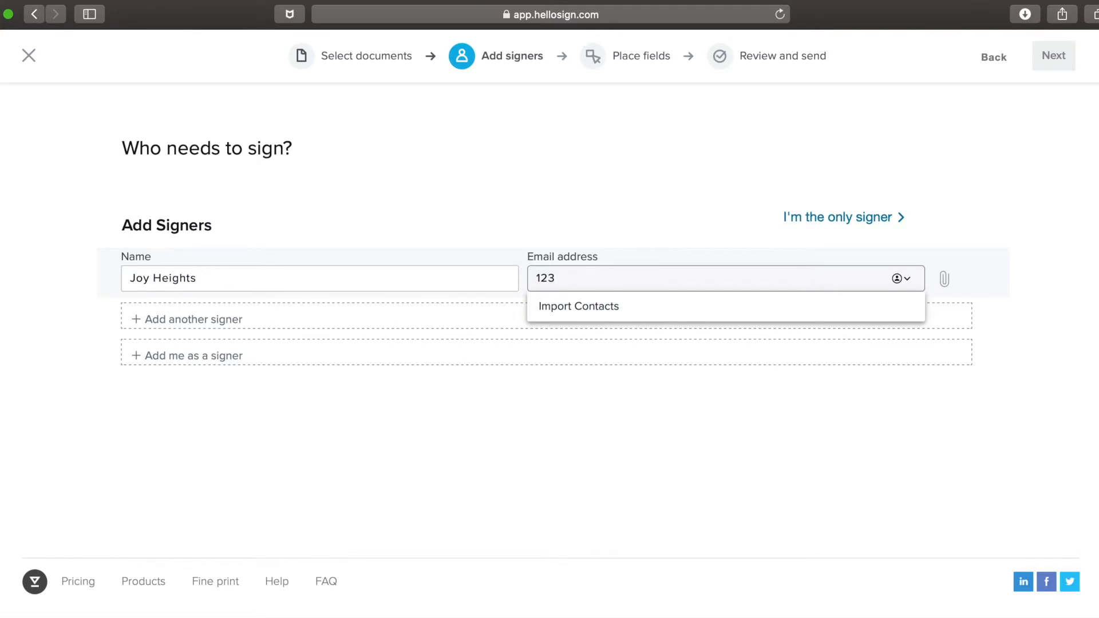
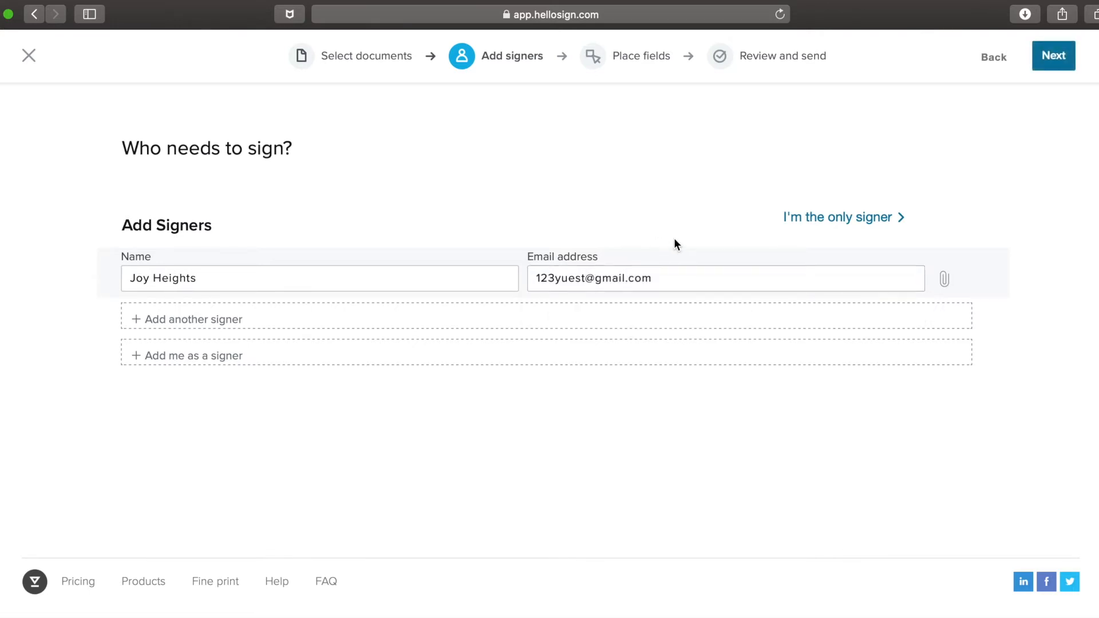
pyautogui.moveTo(1056, 65)
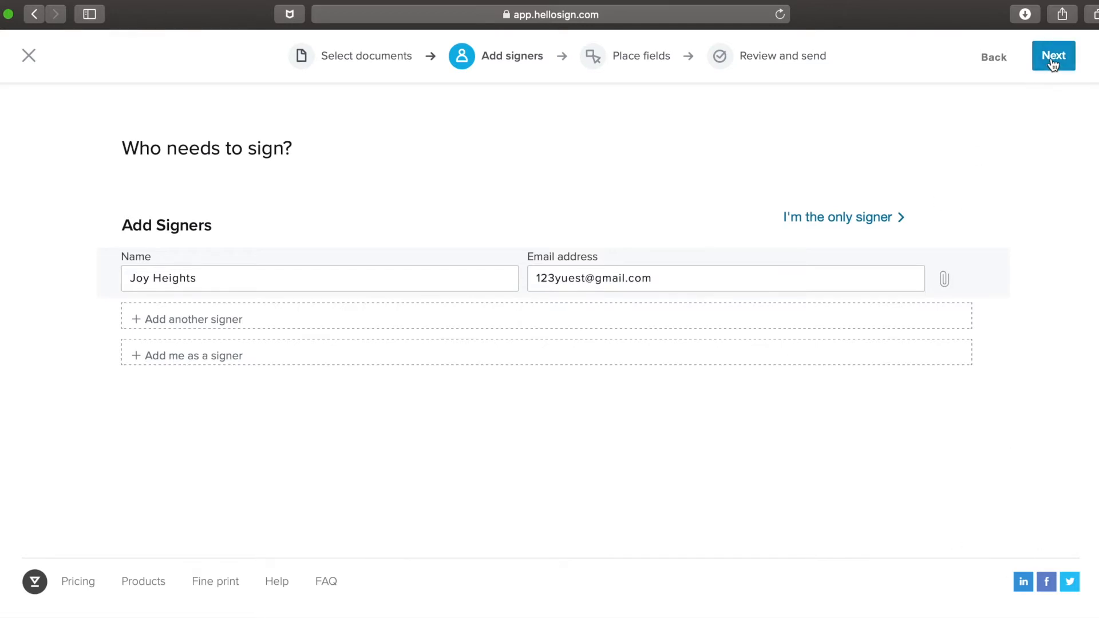
pyautogui.moveTo(821, 225)
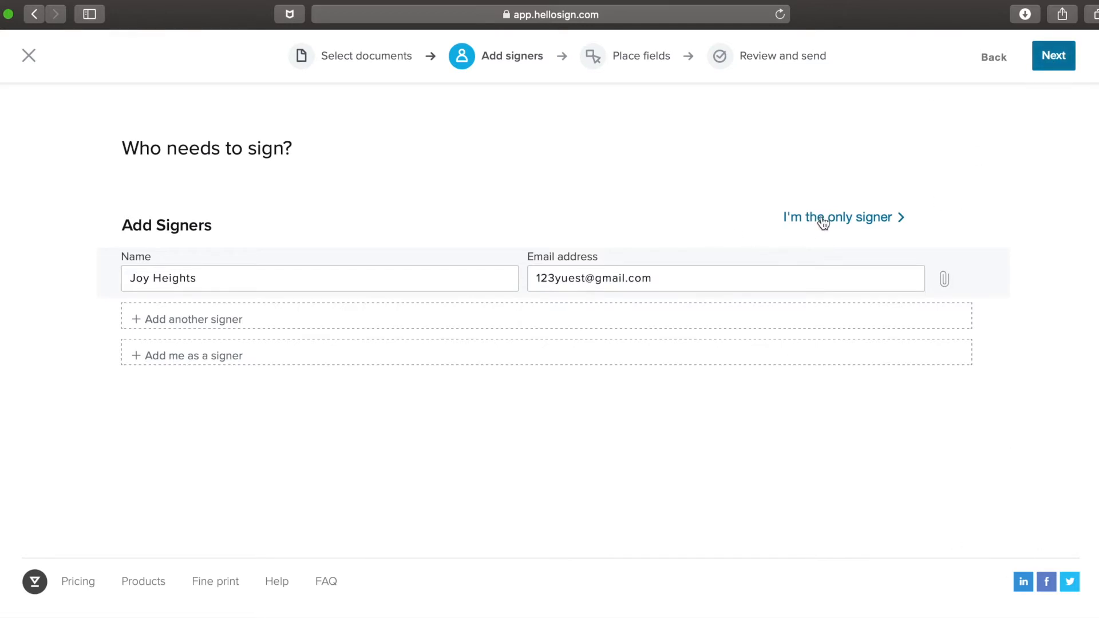
pyautogui.moveTo(1055, 56)
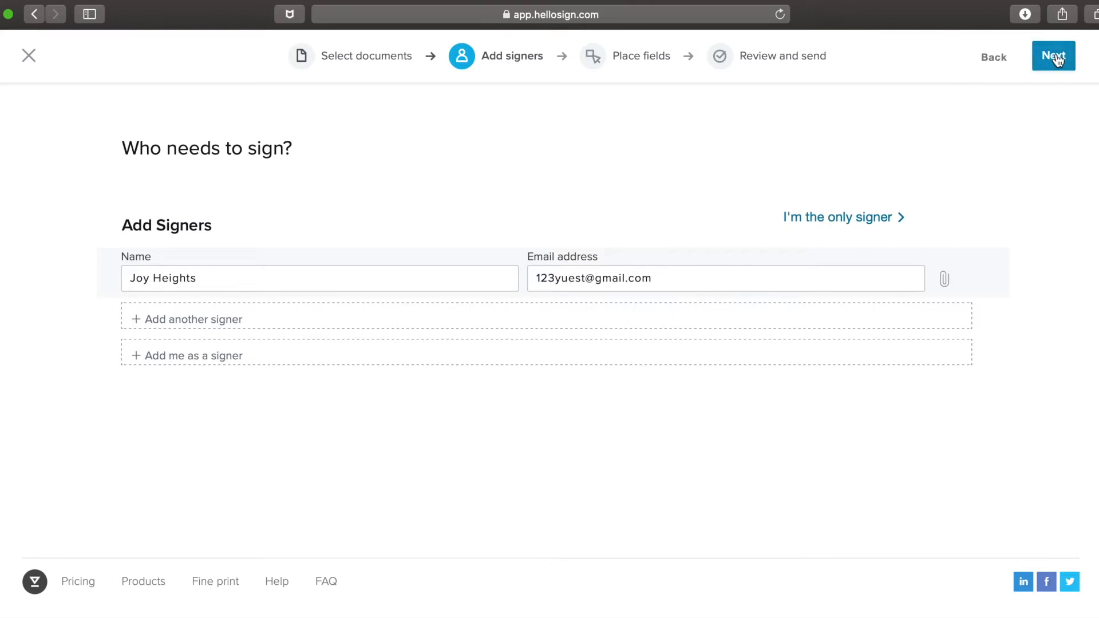
# - Scroll to the signature block and place a Date Signed field on the seller's Date line
pyautogui.click(1054, 55)
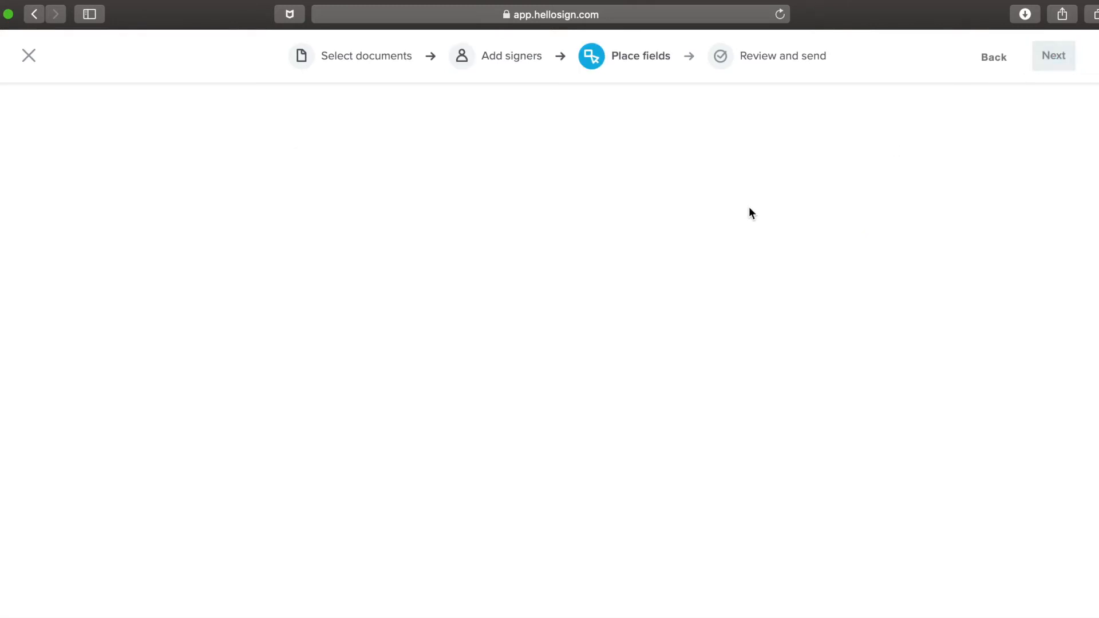
pyautogui.moveTo(523, 304)
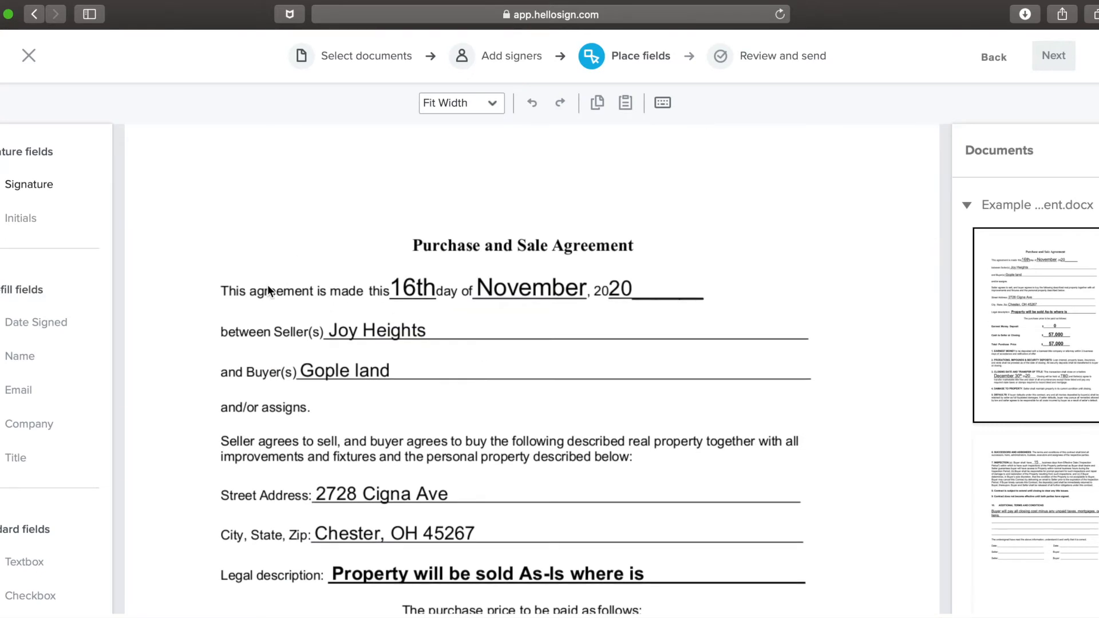
pyautogui.moveTo(527, 269)
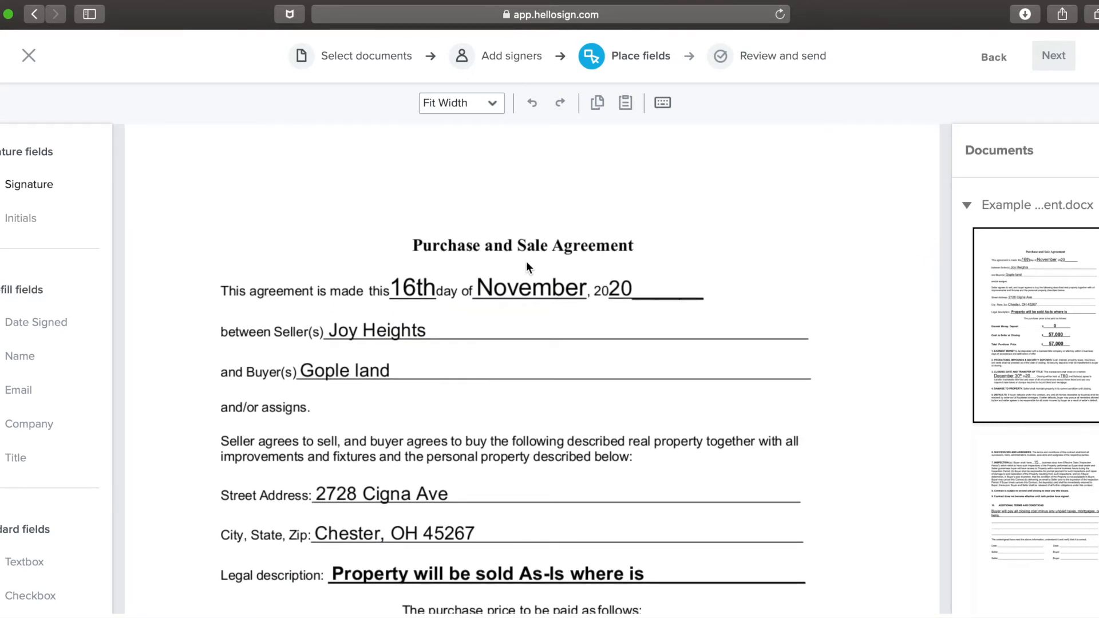
pyautogui.scroll(-3)
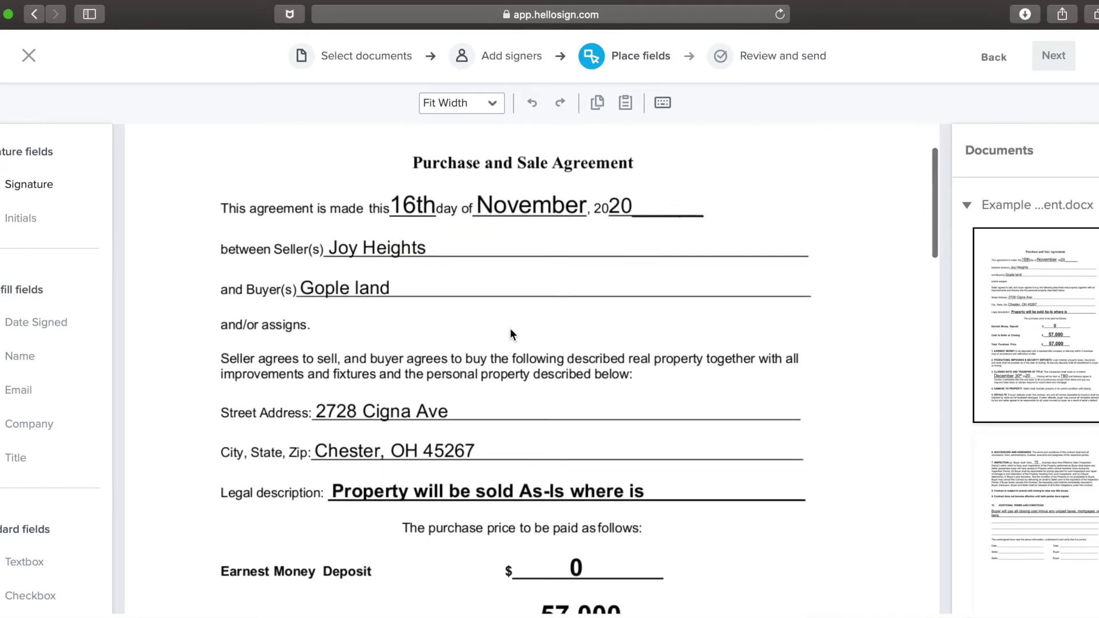
pyautogui.moveTo(509, 454)
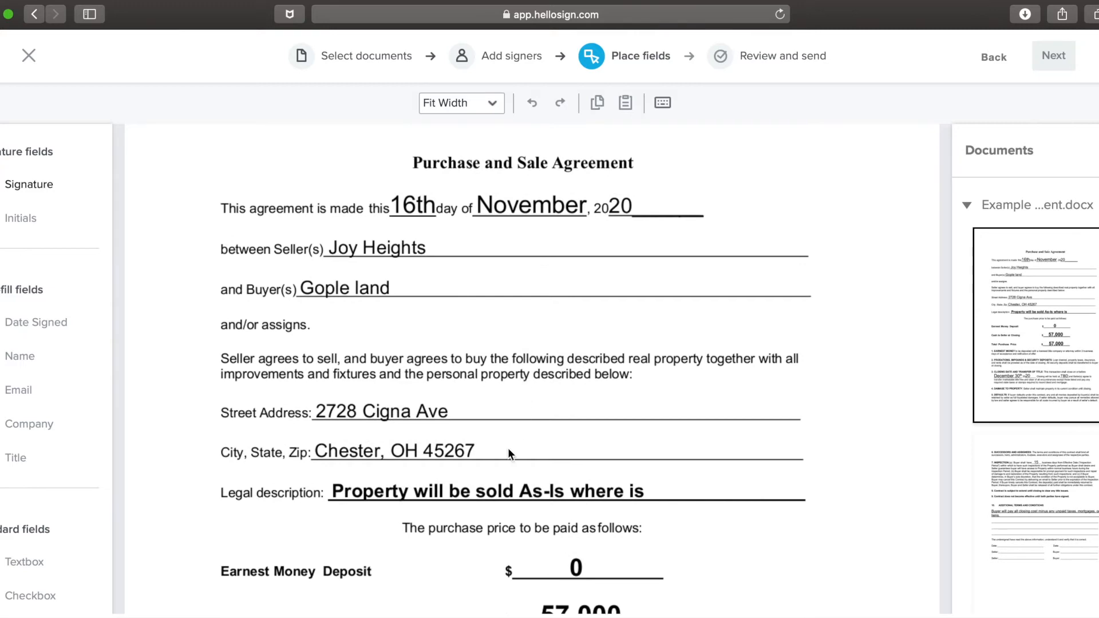
pyautogui.scroll(-3)
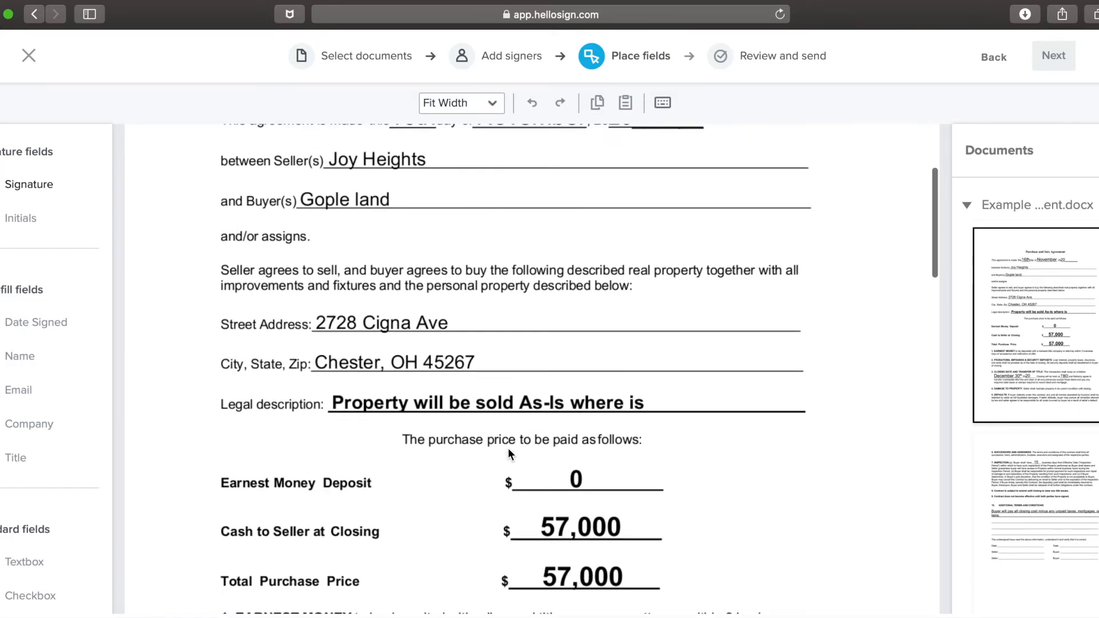
pyautogui.scroll(-3)
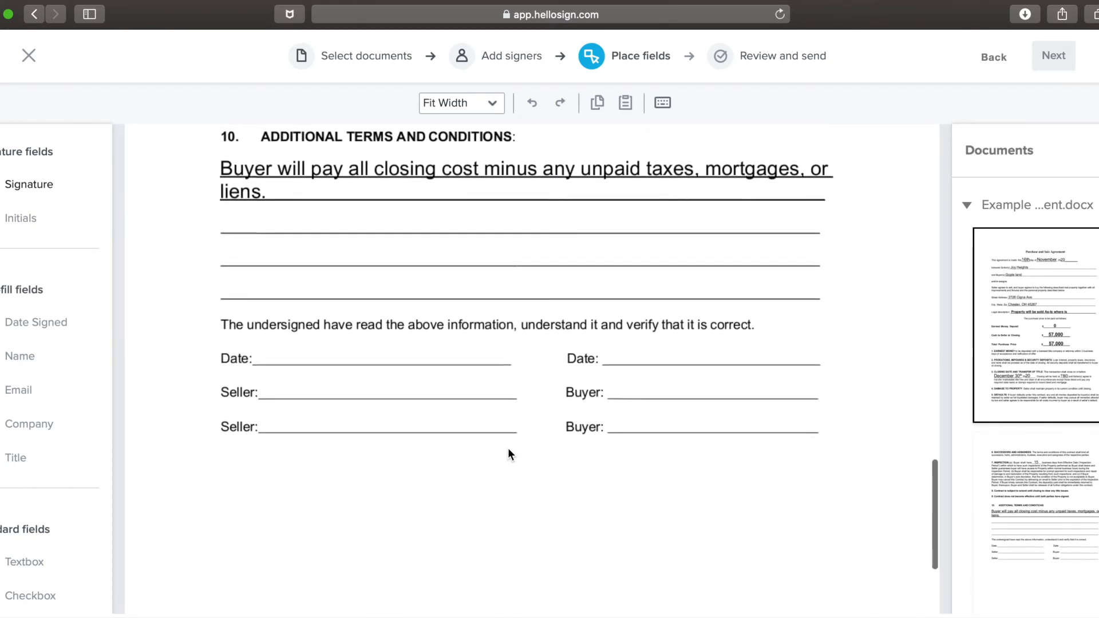
pyautogui.scroll(-3)
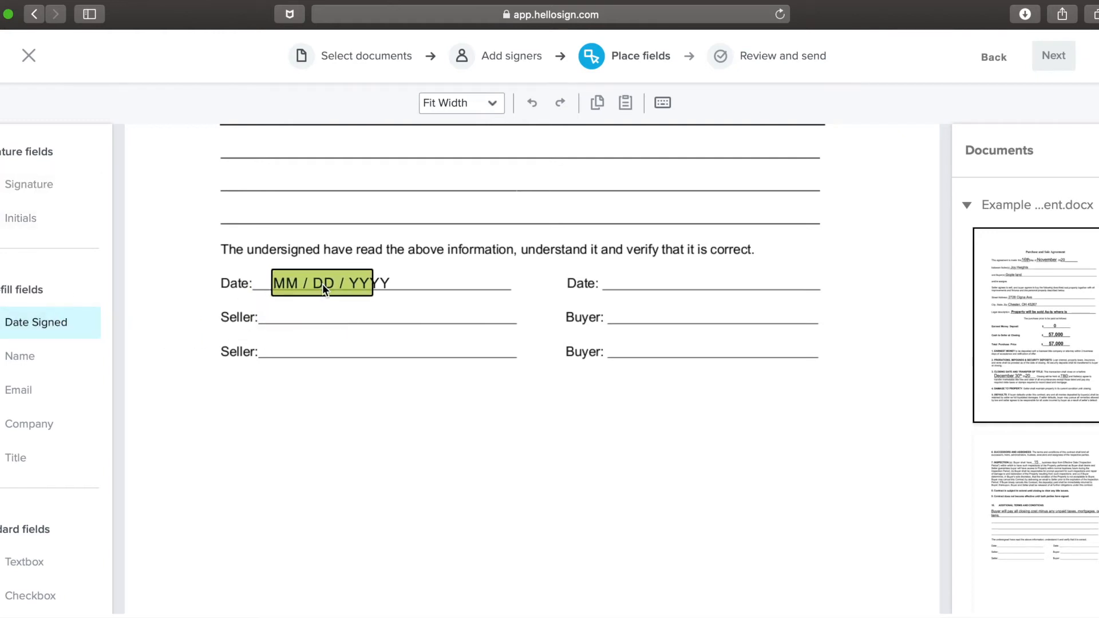
pyautogui.click(322, 283)
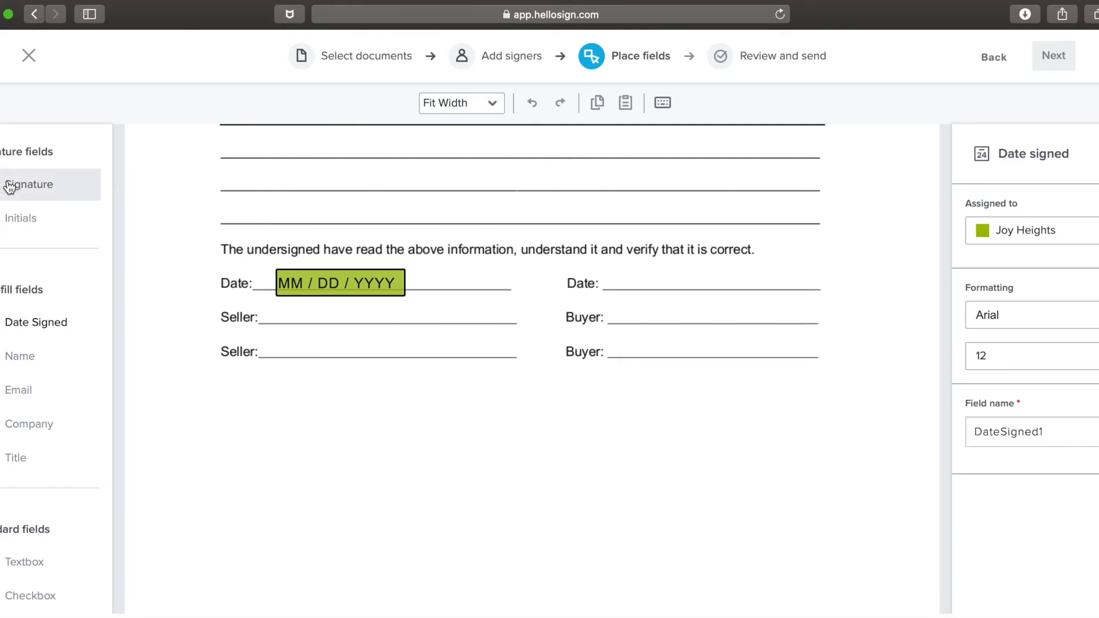
pyautogui.moveTo(518, 338)
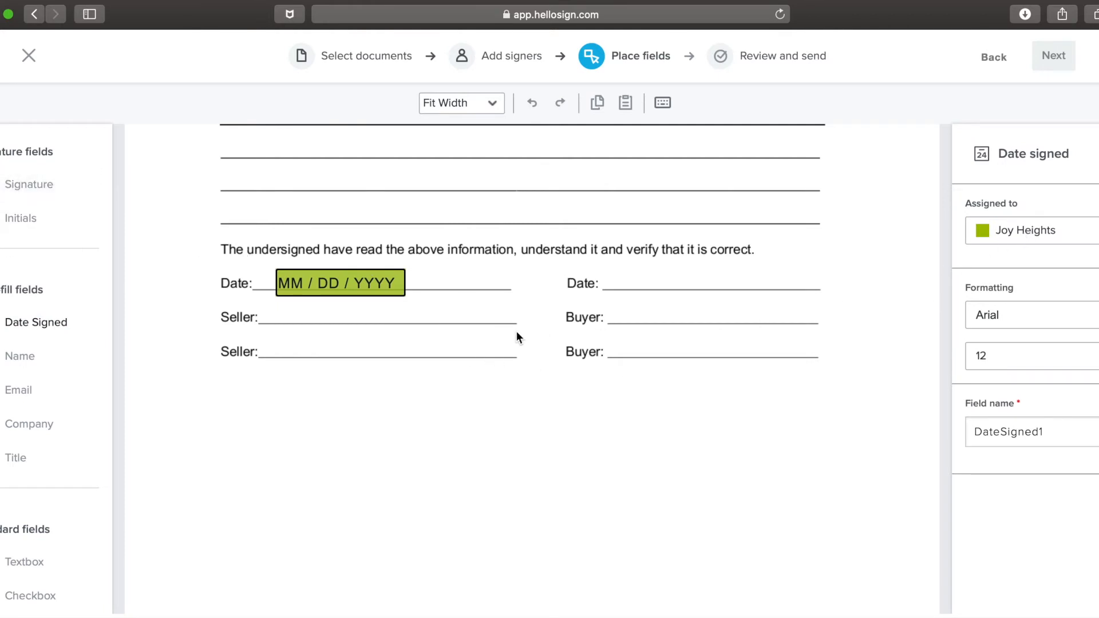
pyautogui.moveTo(587, 322)
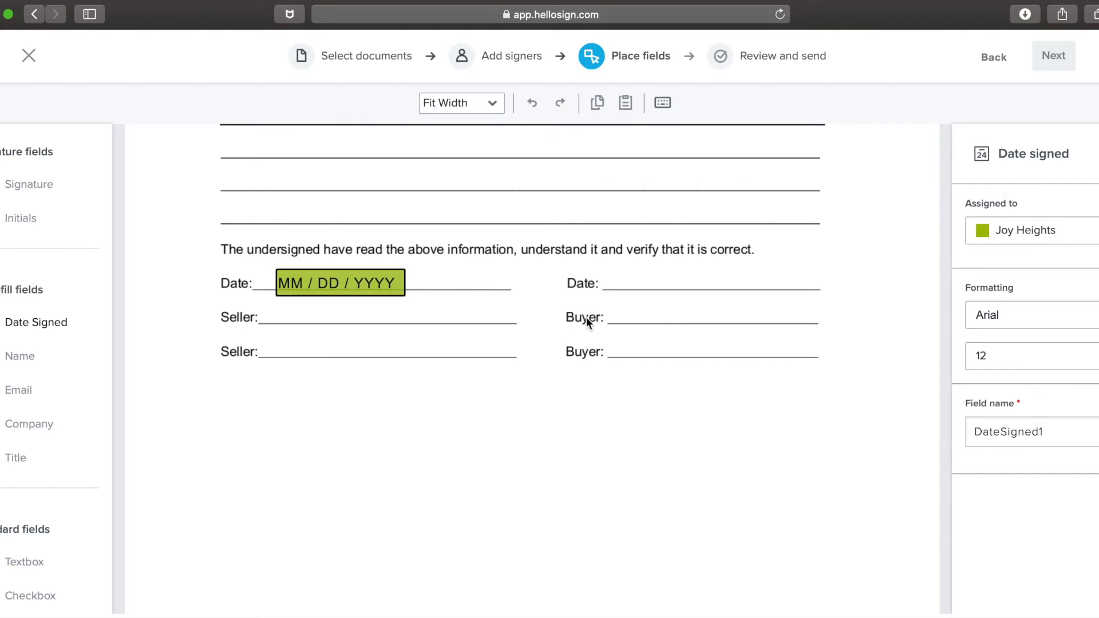
pyautogui.moveTo(17, 200)
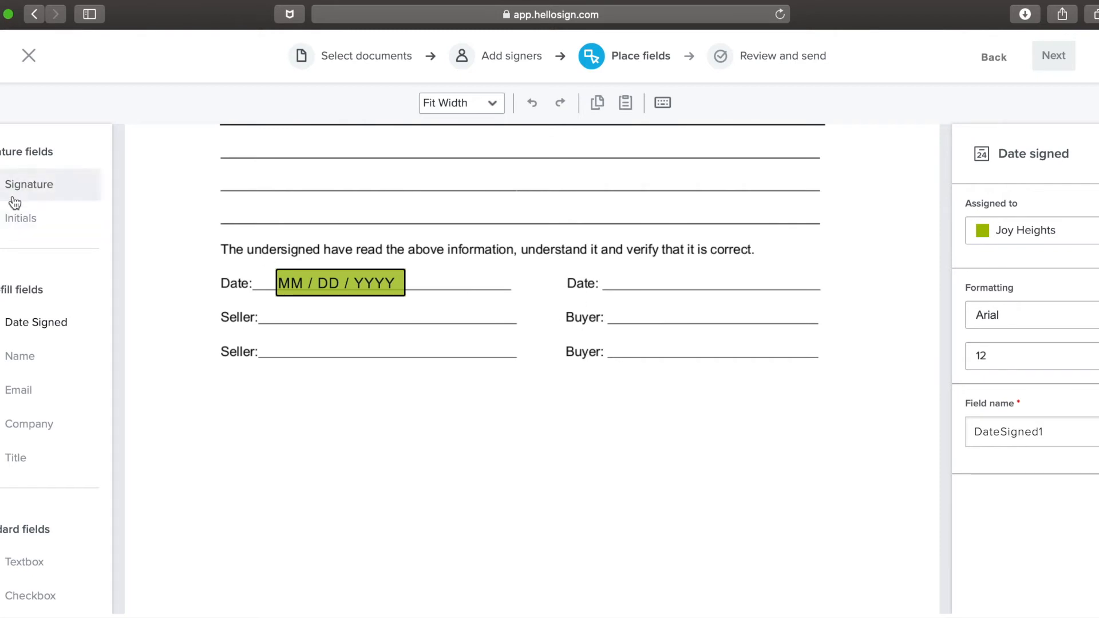
pyautogui.moveTo(20, 366)
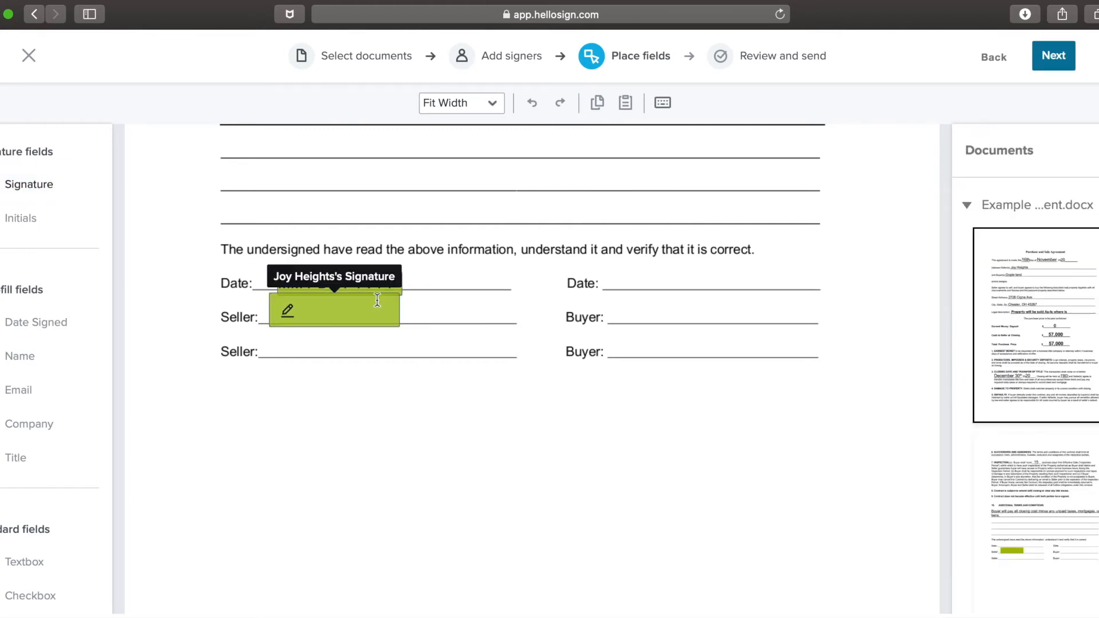
pyautogui.click(335, 316)
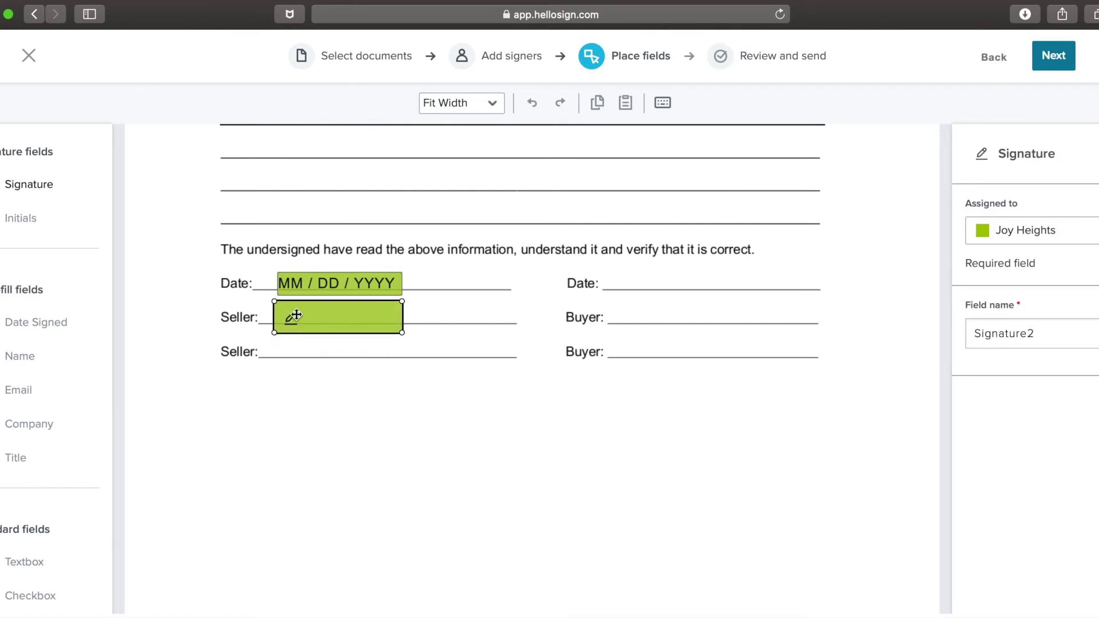
pyautogui.moveTo(191, 332)
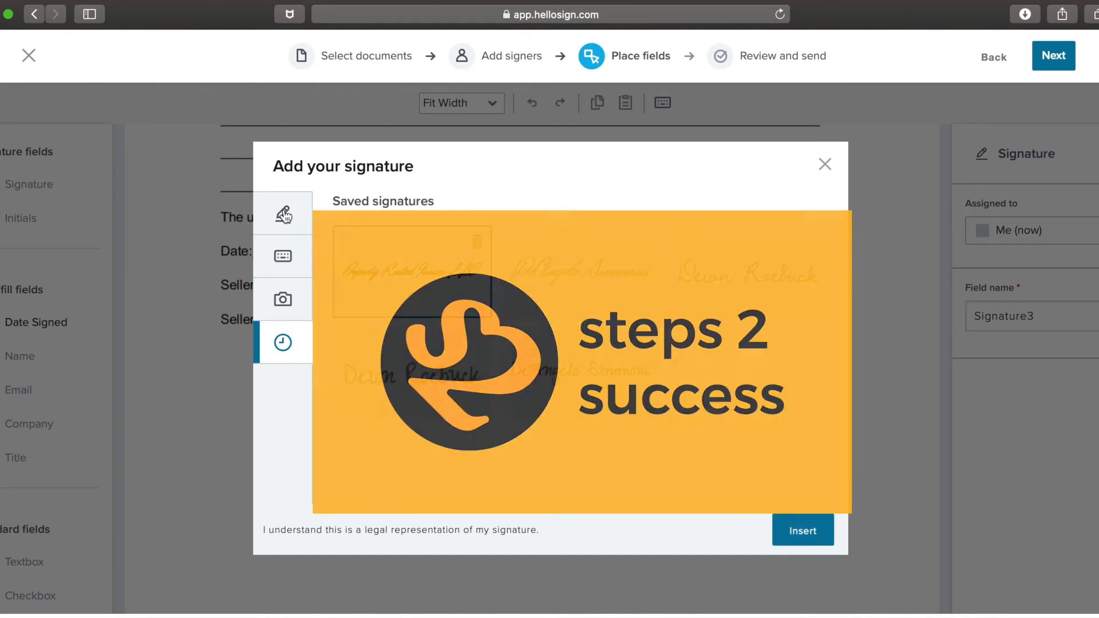
# - Draw your signature by hand on the pad and insert it into the Buyer field
pyautogui.click(282, 212)
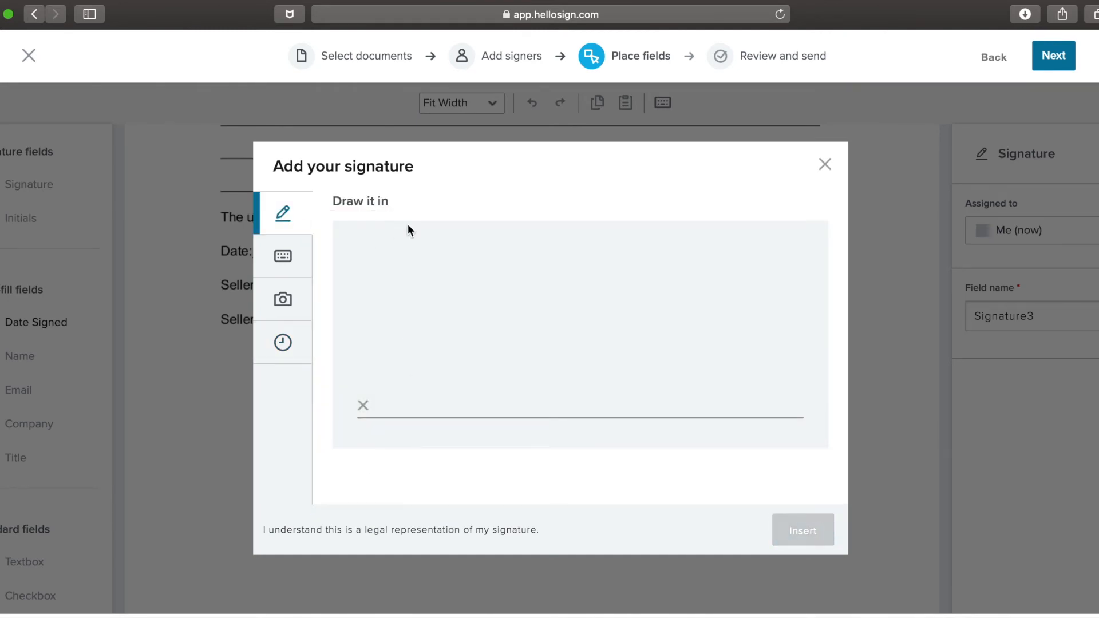
pyautogui.moveTo(349, 404)
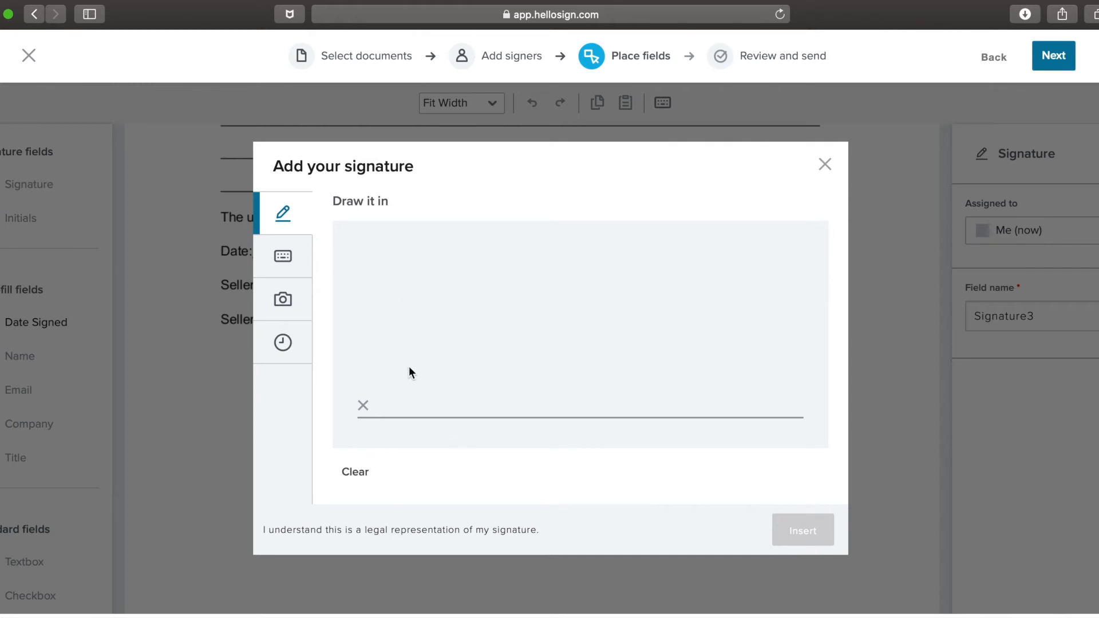
pyautogui.moveTo(399, 365); pyautogui.dragTo(625, 393)
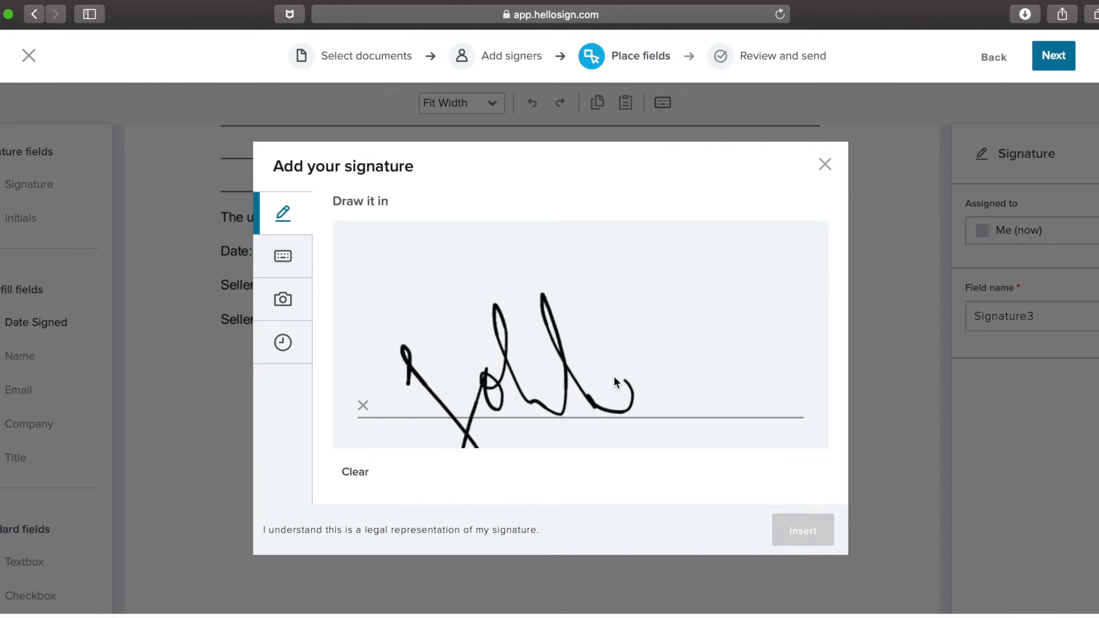
pyautogui.click(803, 530)
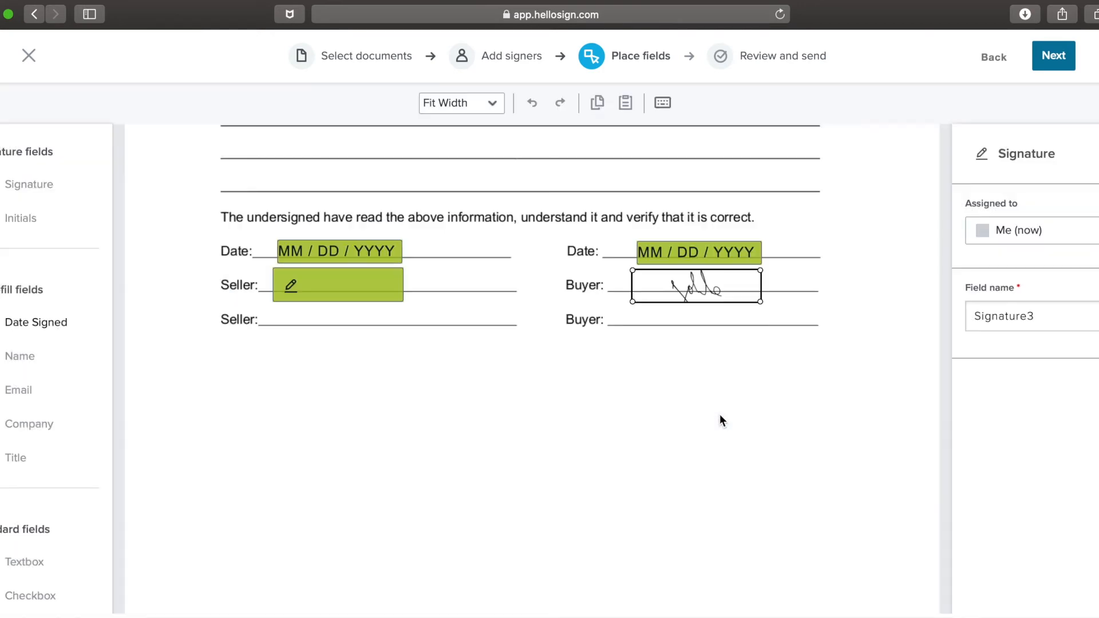
# - Select the date field on the Buyer's Date line, now showing 12 / 08 / 2020
pyautogui.click(695, 252)
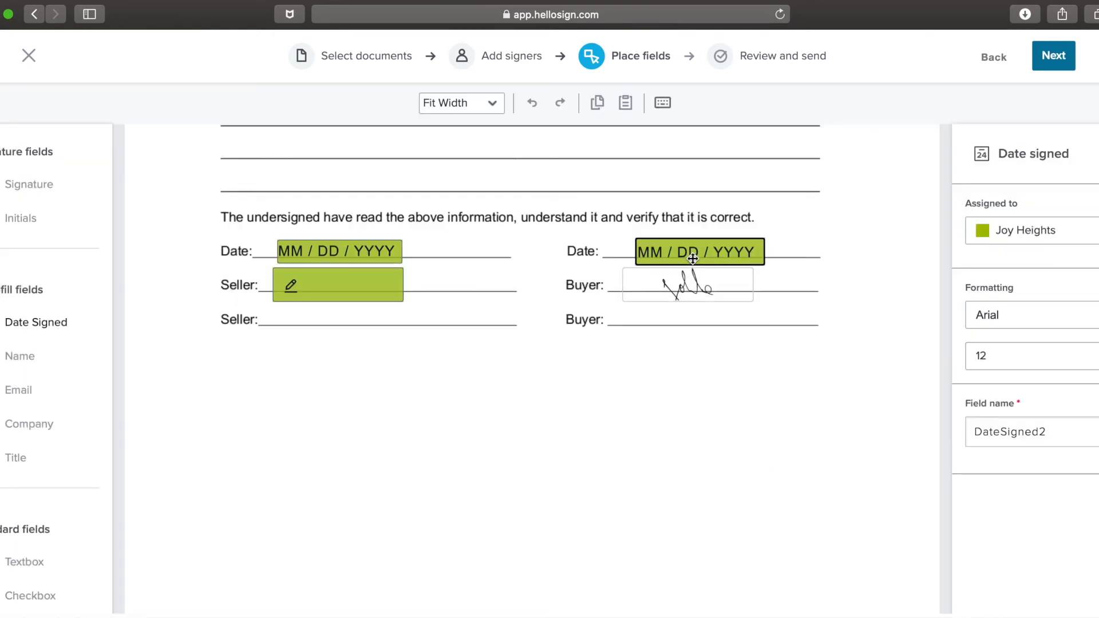
pyautogui.click(1025, 231)
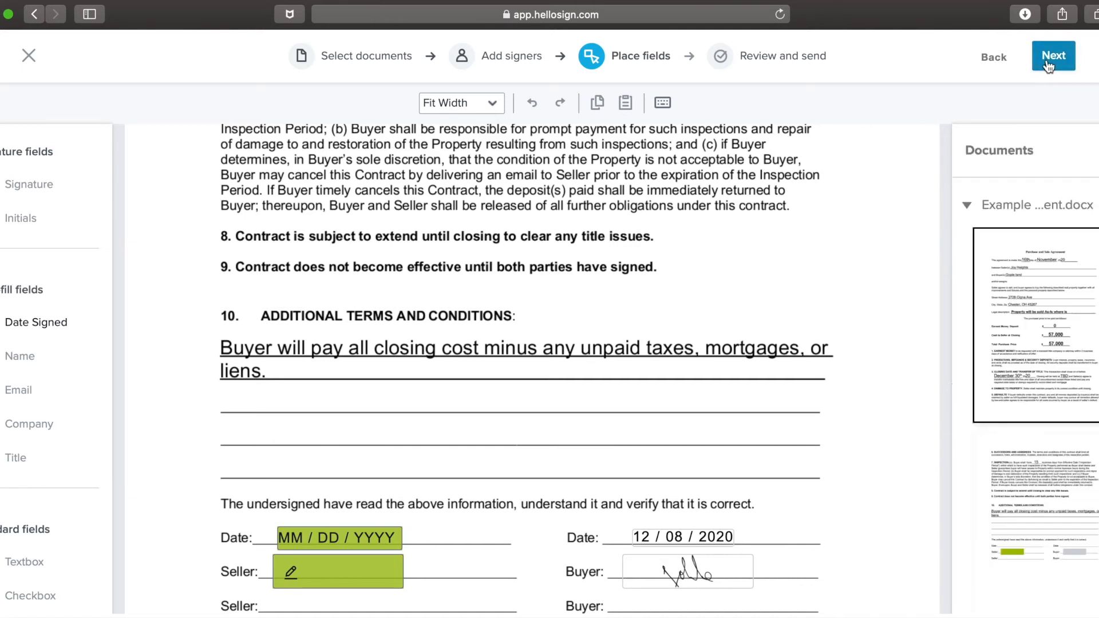
pyautogui.click(1054, 56)
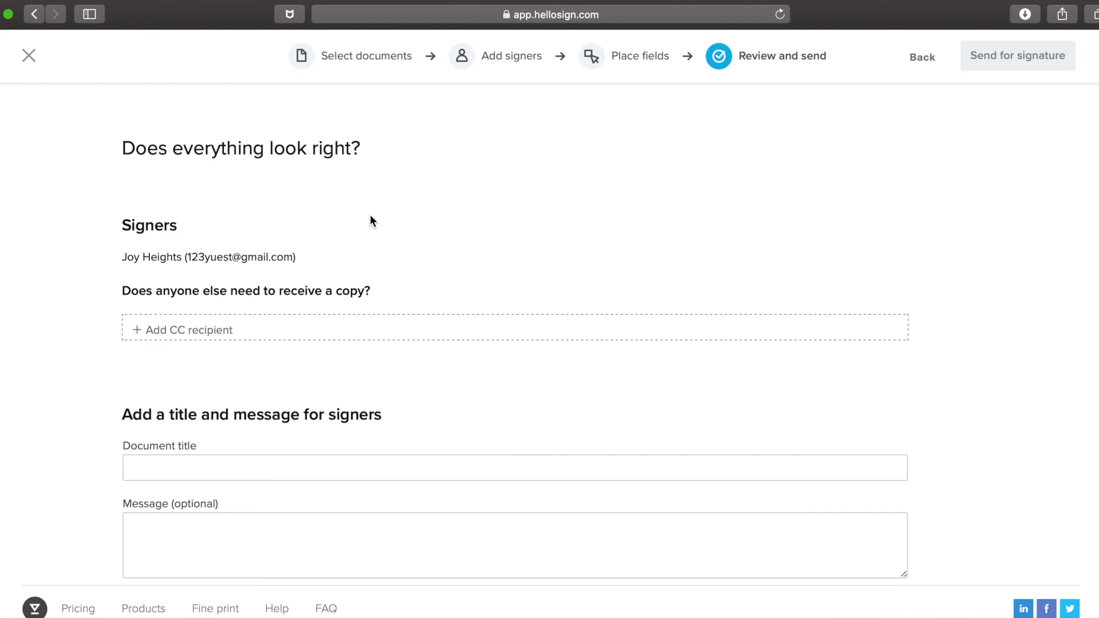
pyautogui.scroll(-3)
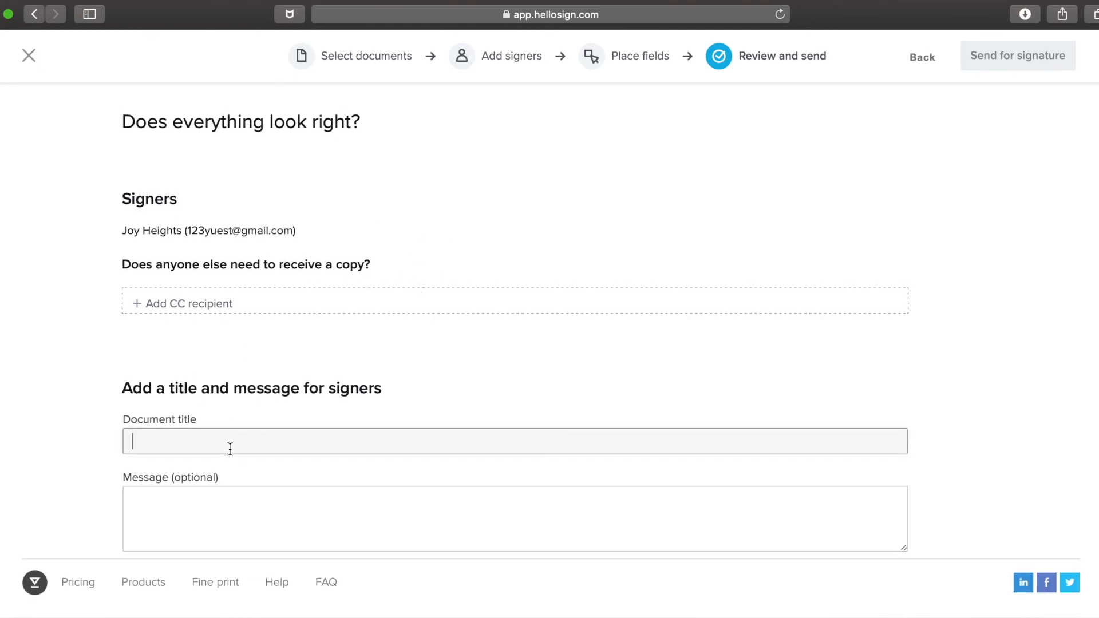
pyautogui.moveTo(220, 466)
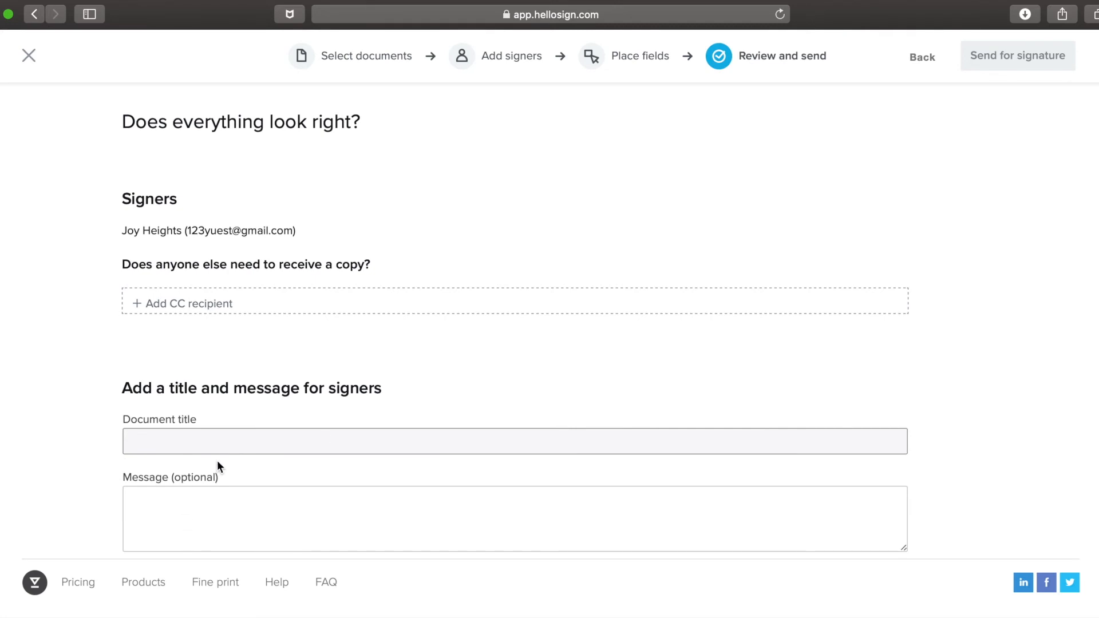
pyautogui.write('C')
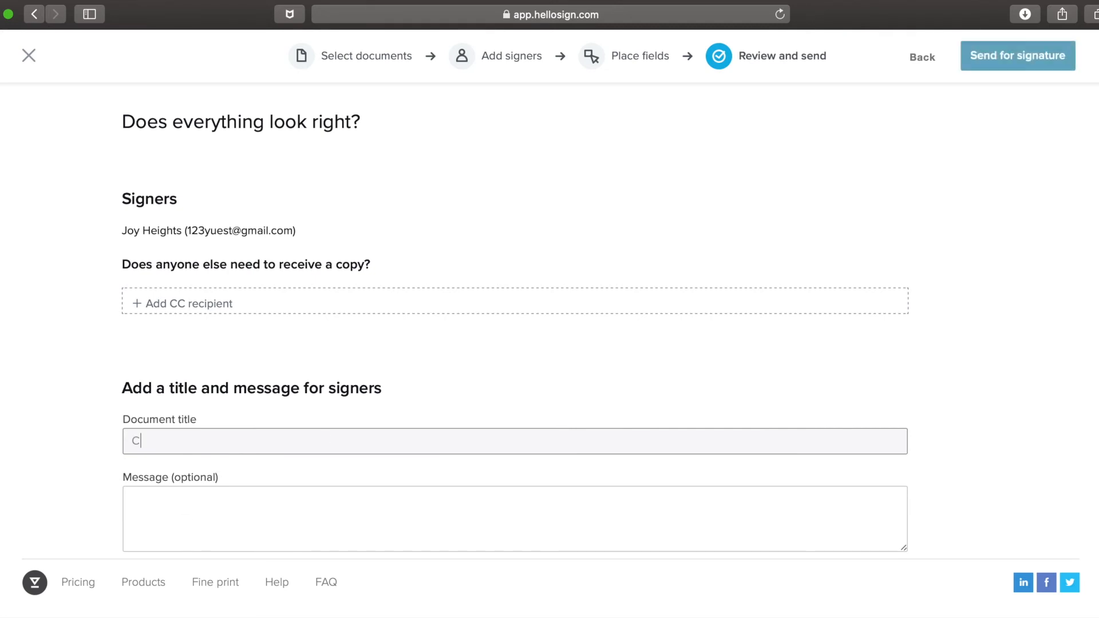
pyautogui.write('igna A')
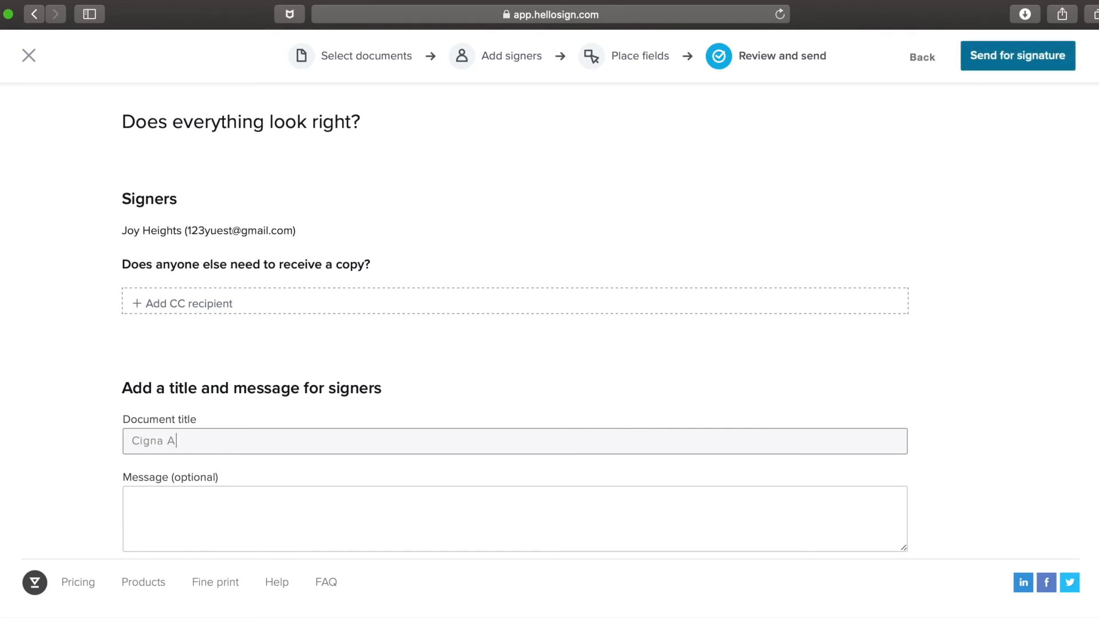
pyautogui.write('ve Purc')
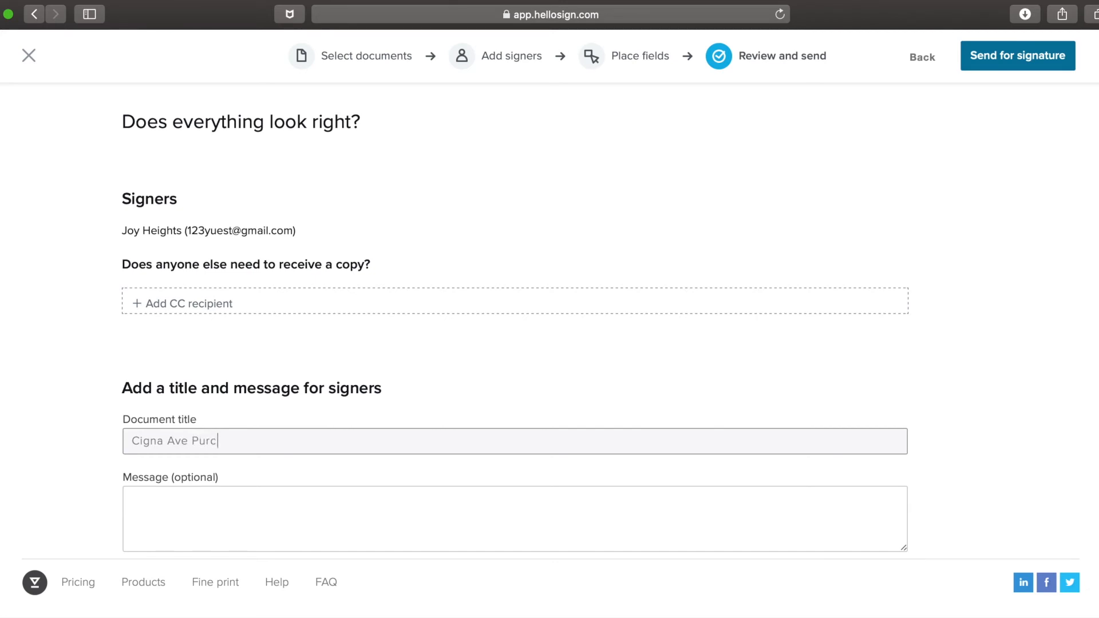
pyautogui.write('hase Agre')
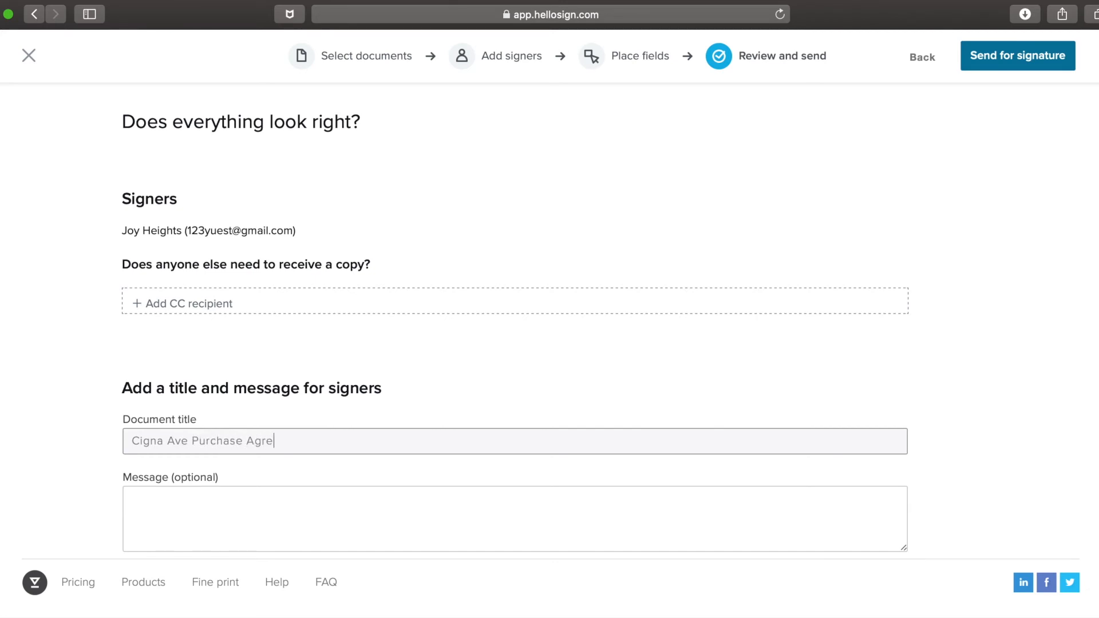
pyautogui.write('ement')
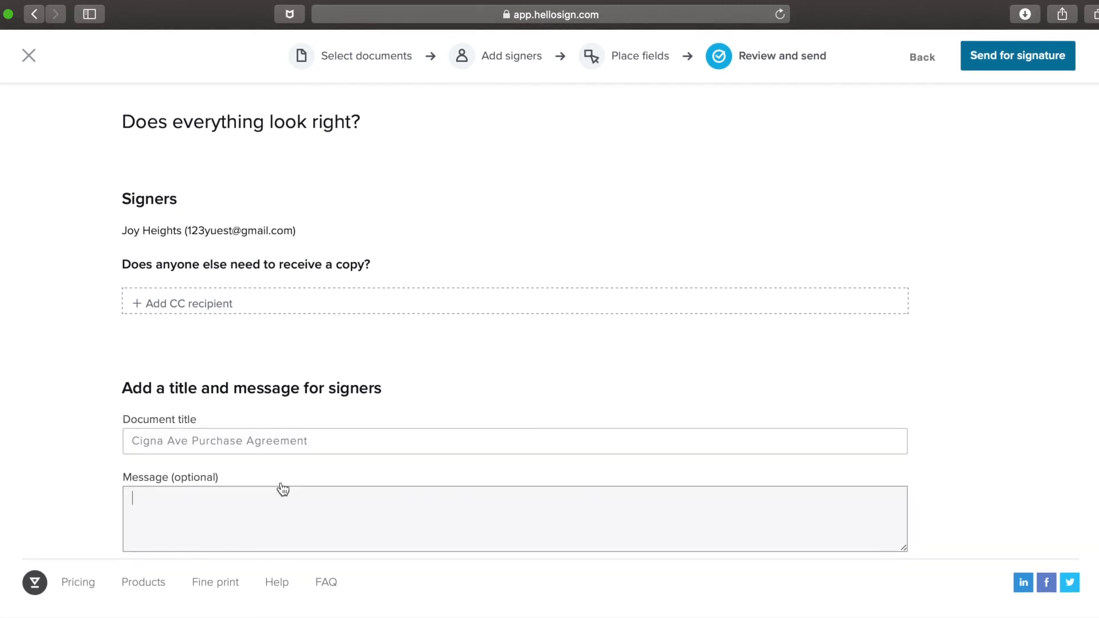
pyautogui.moveTo(989, 99)
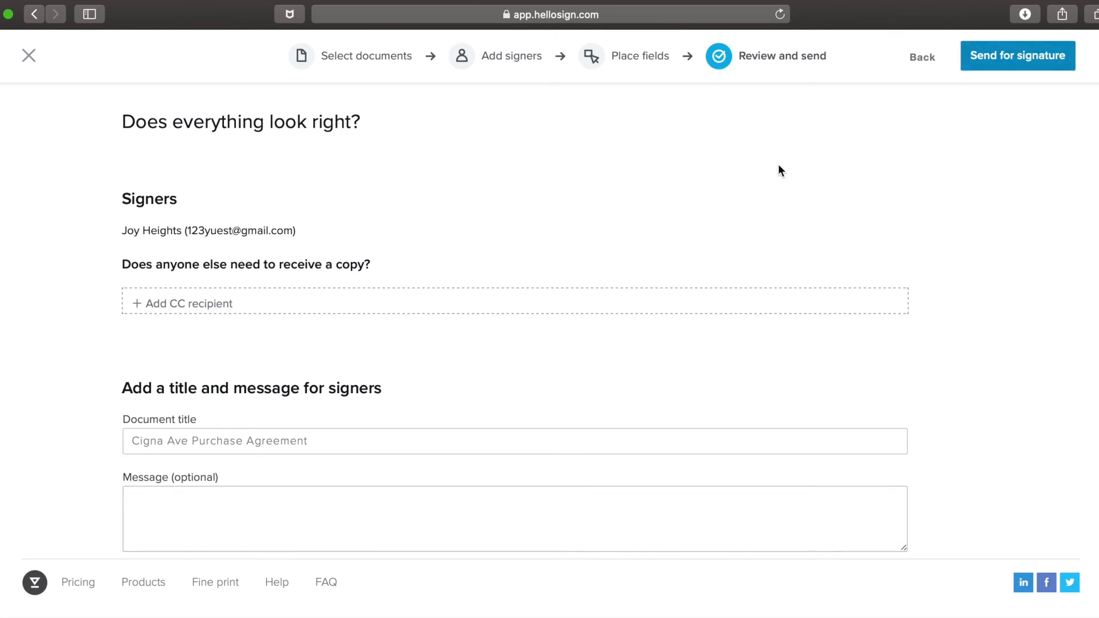
pyautogui.click(1018, 55)
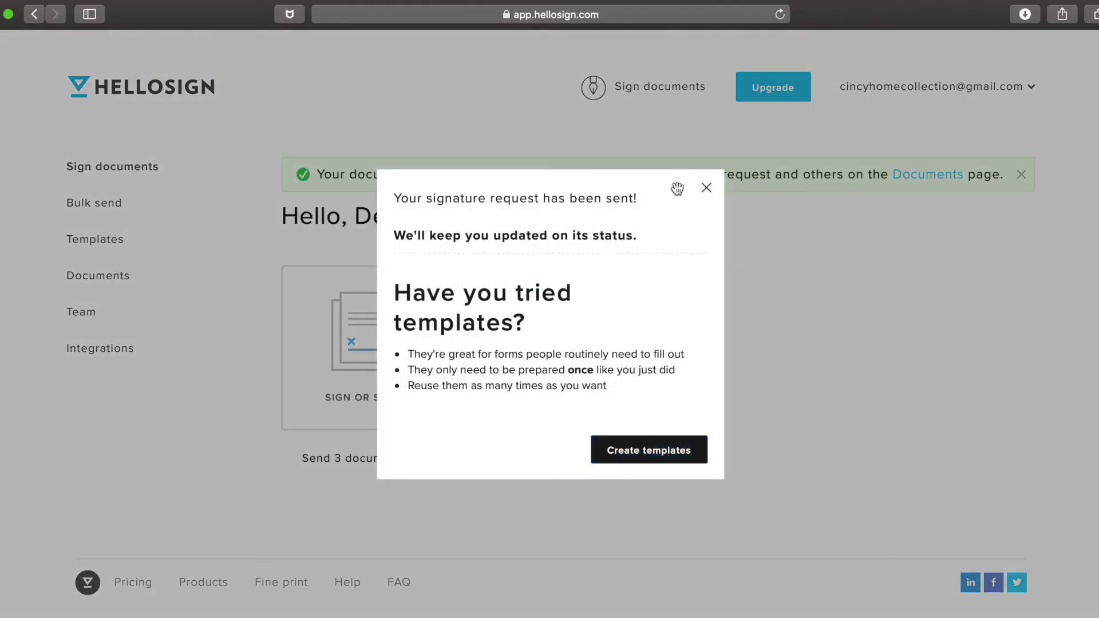
# - Close the templates popup and go to the Documents page listing Out for signature
pyautogui.click(706, 188)
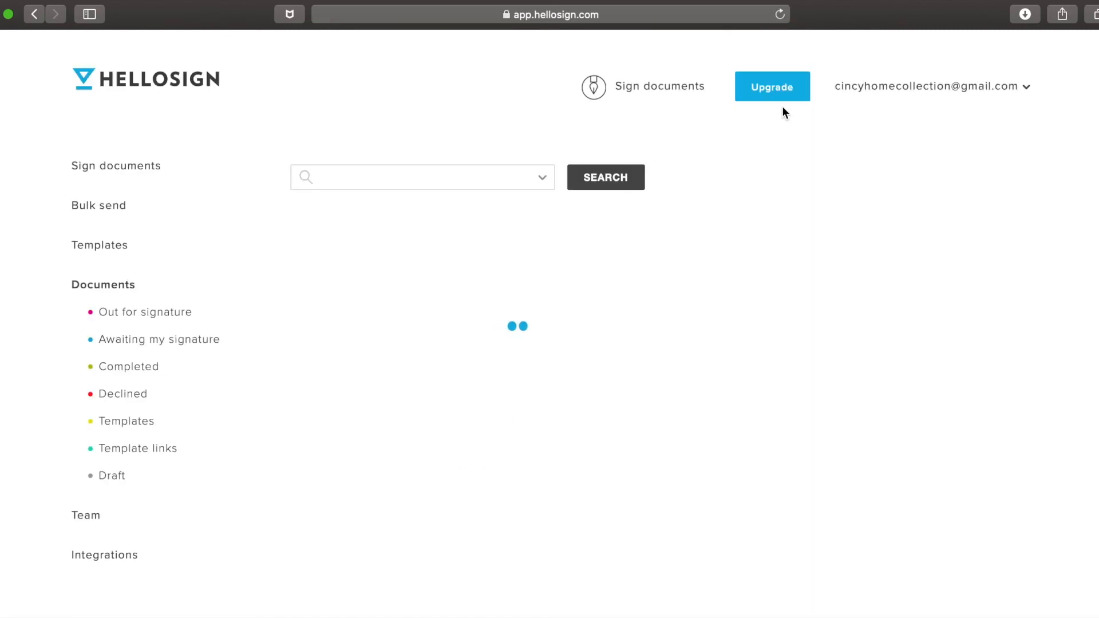
pyautogui.moveTo(105, 165)
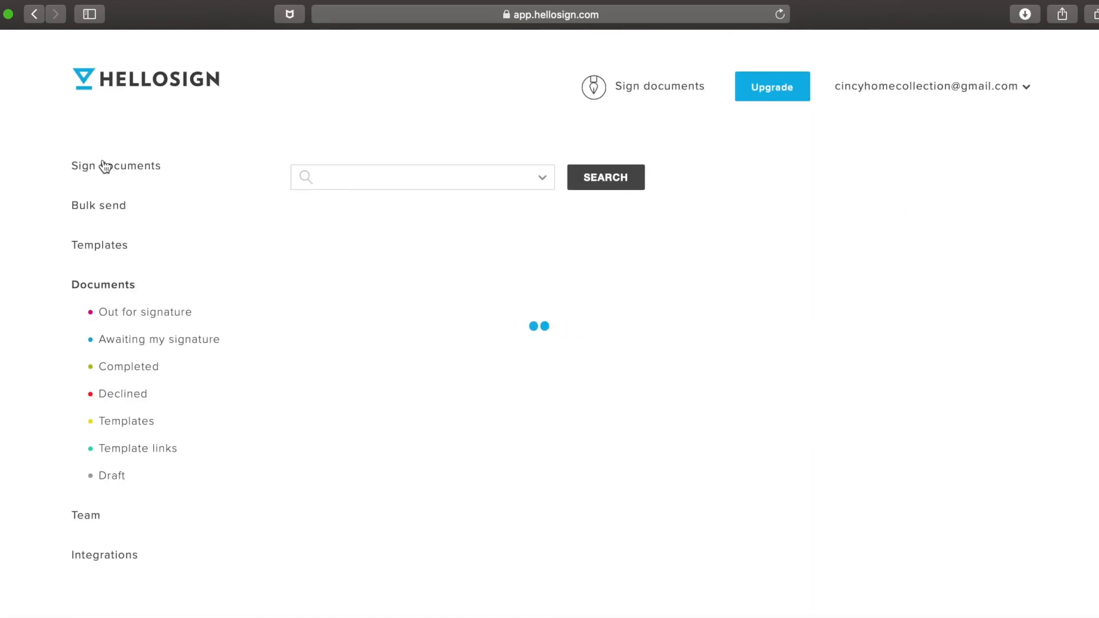
# - Open the Documents list to confirm Cigna Ave Purchase Agreement shows Out for signature
pyautogui.click(36, 14)
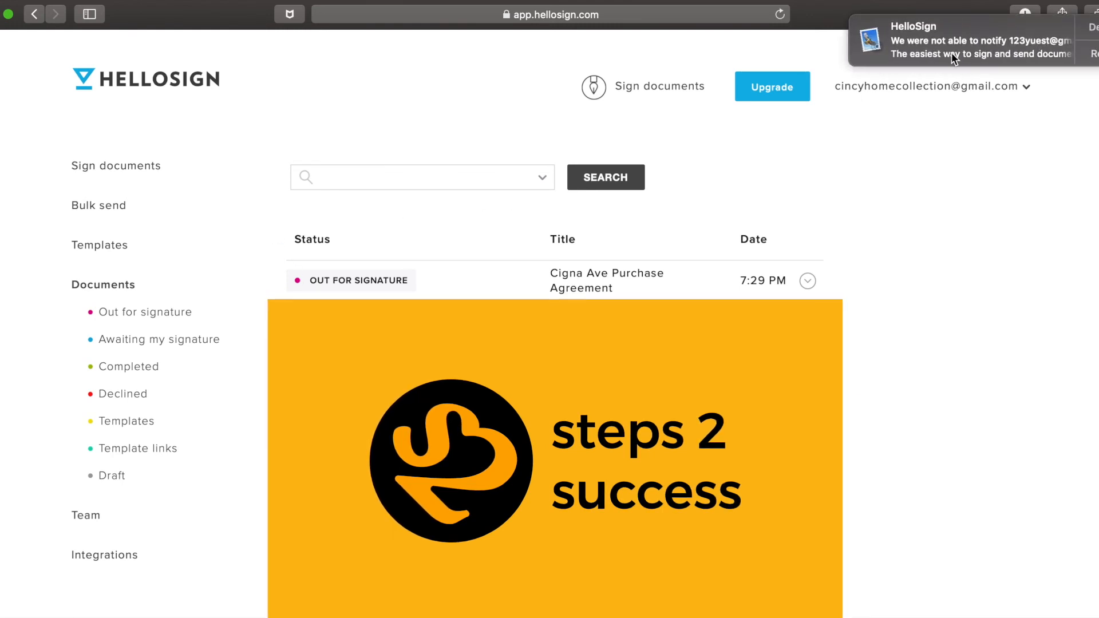
pyautogui.moveTo(1049, 35)
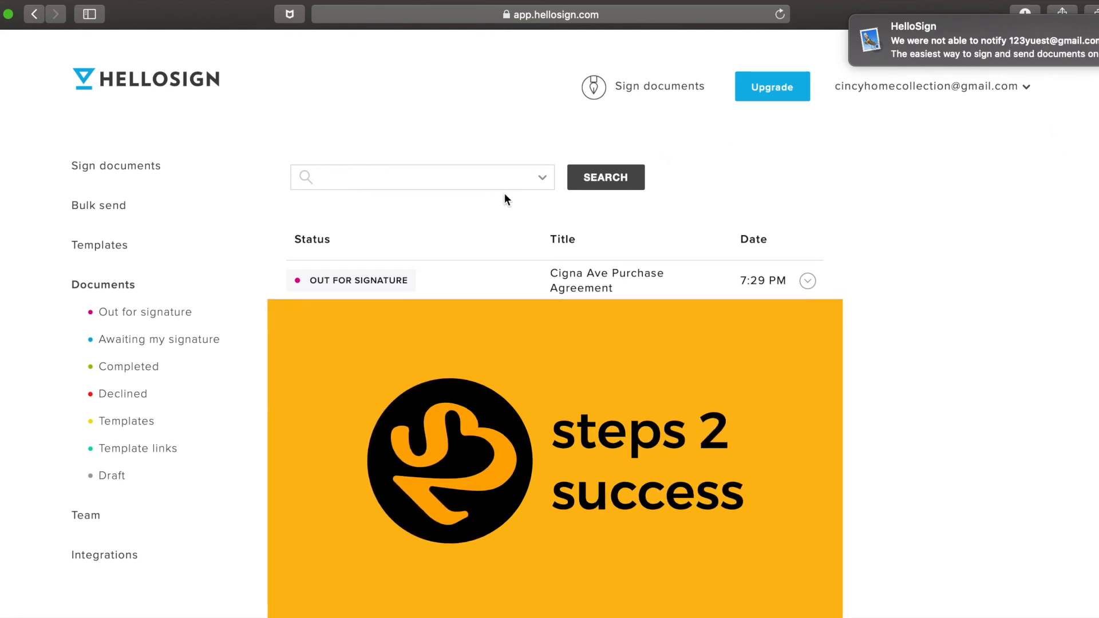
pyautogui.moveTo(921, 180)
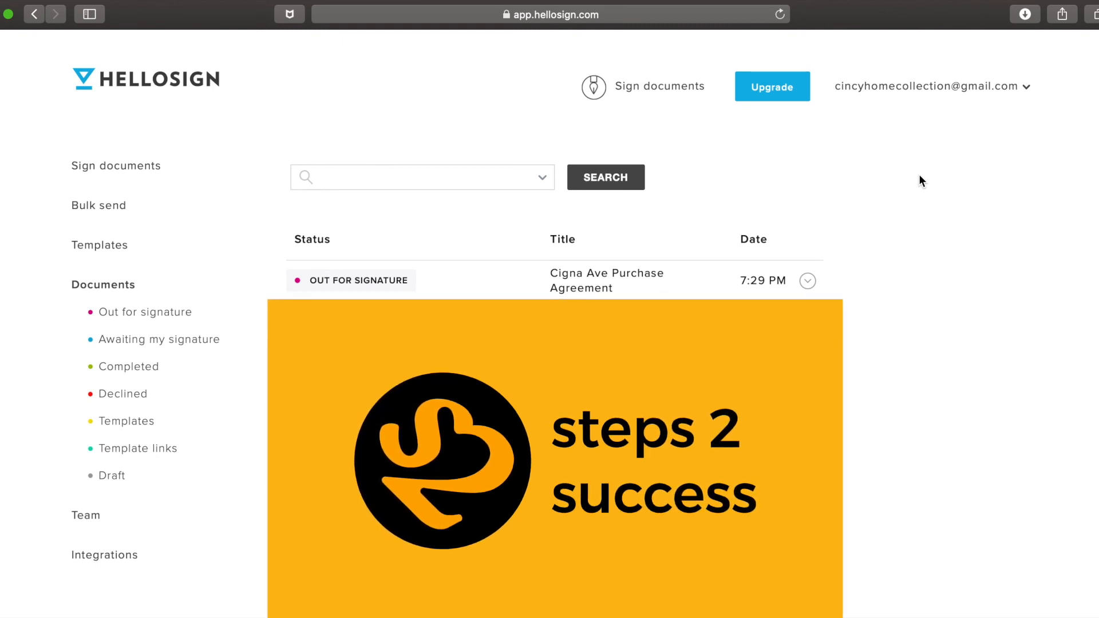
pyautogui.moveTo(927, 120)
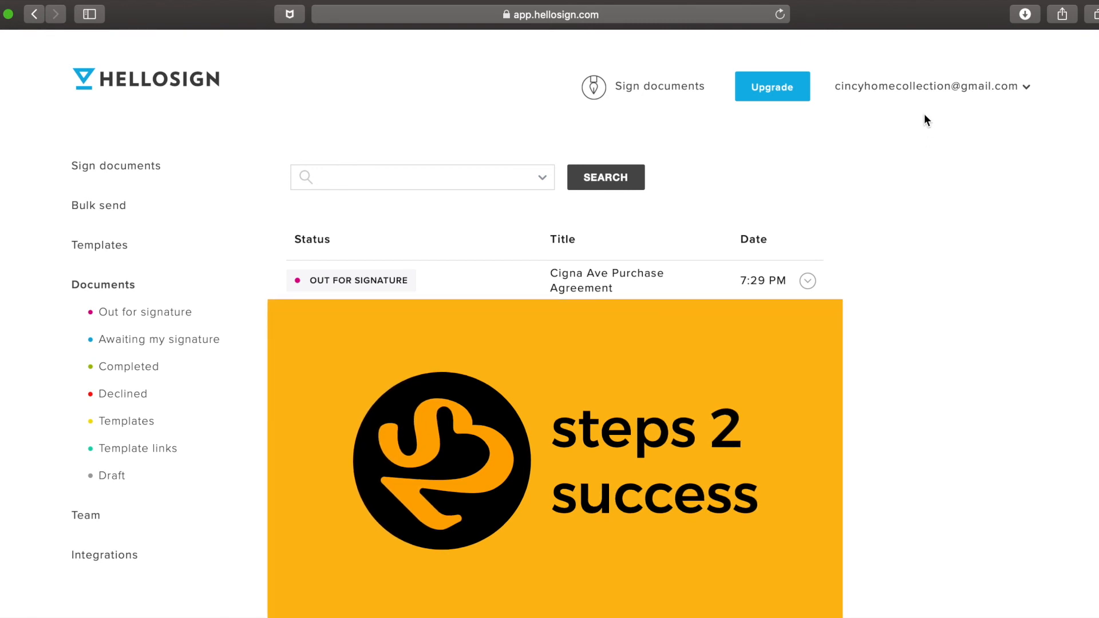
pyautogui.moveTo(868, 314)
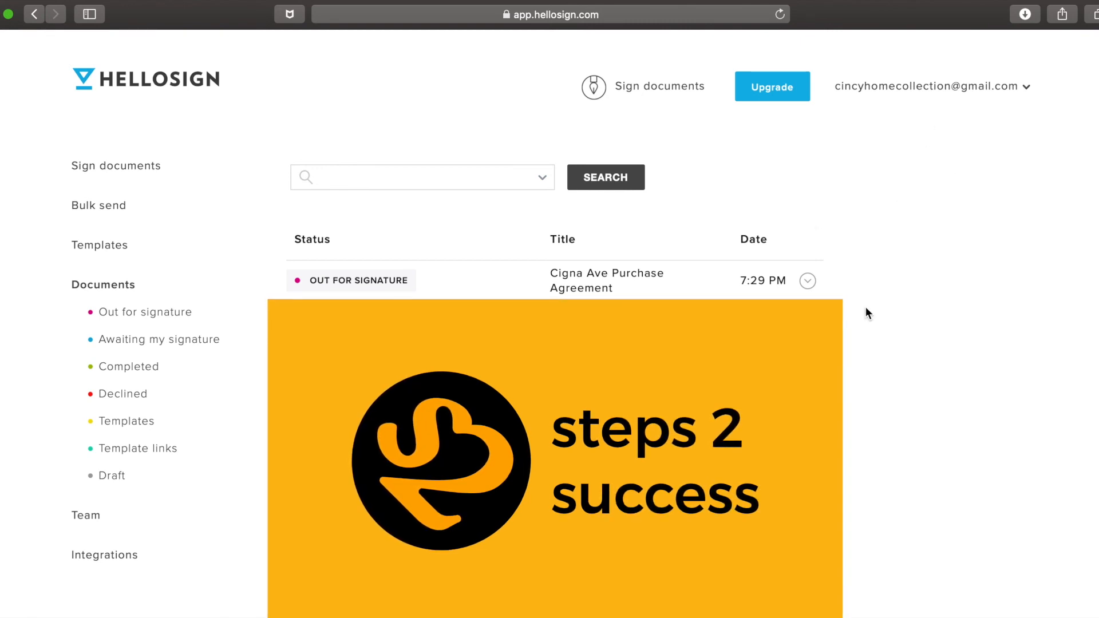
pyautogui.moveTo(886, 272)
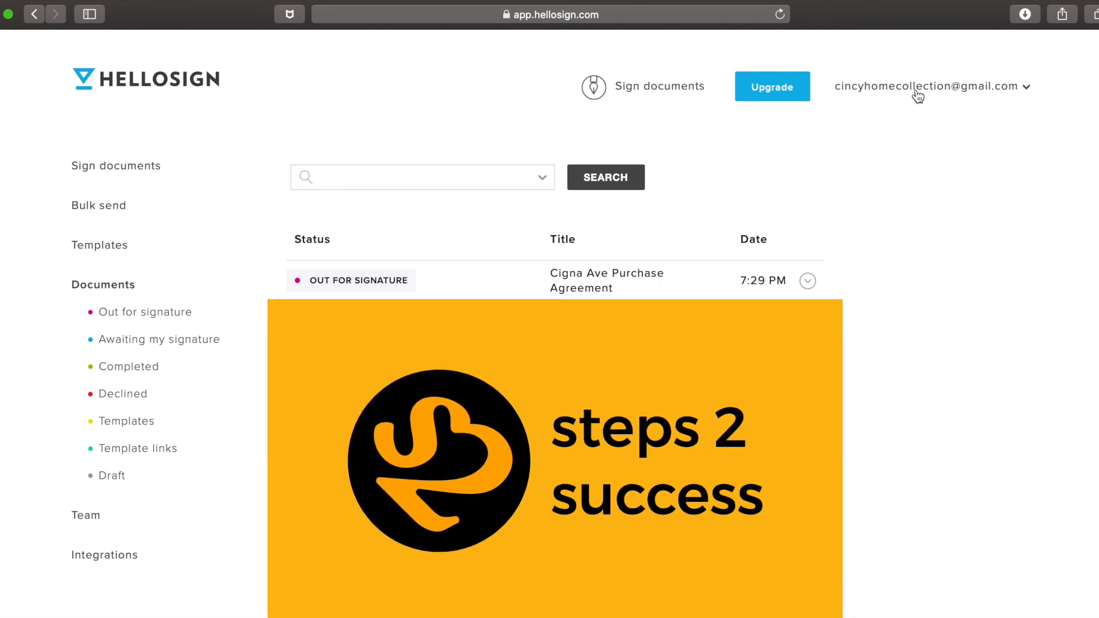
pyautogui.moveTo(14, 66)
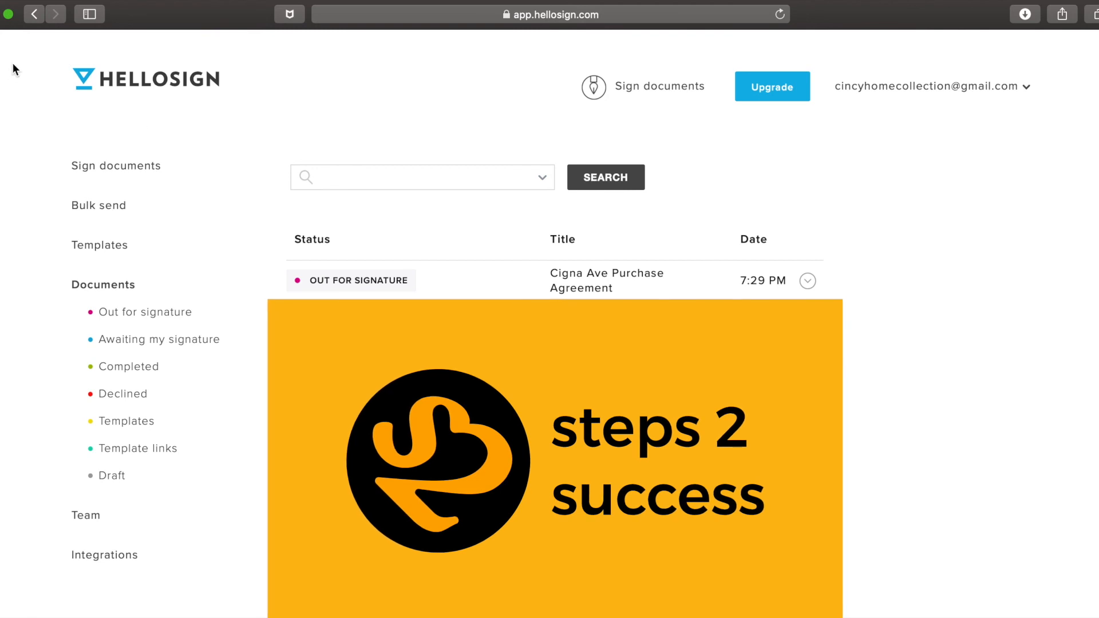
pyautogui.moveTo(1010, 98)
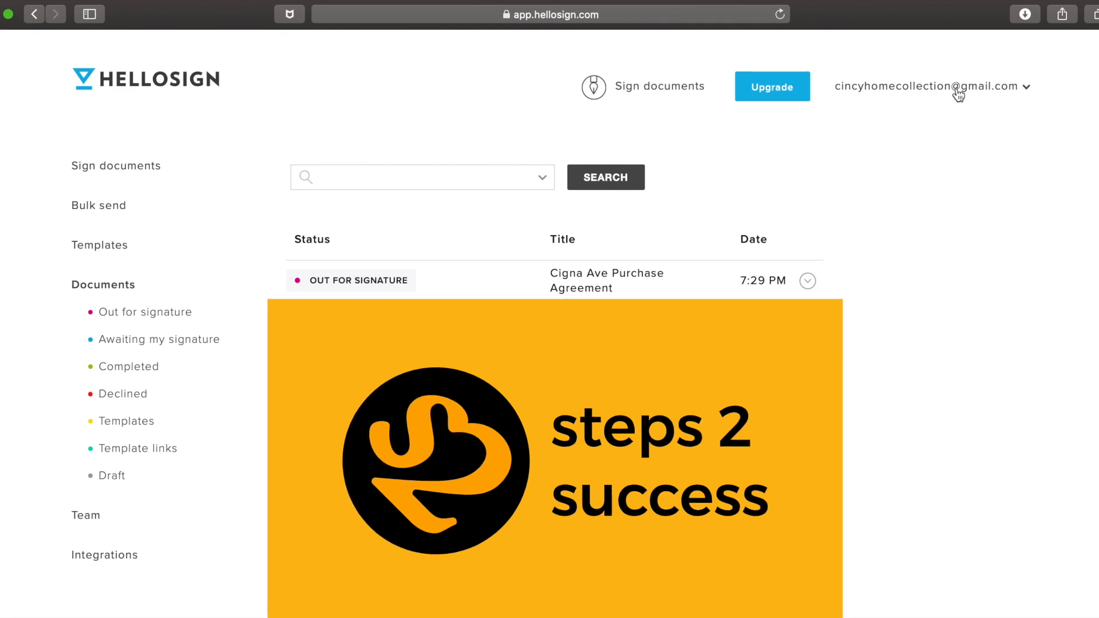
pyautogui.click(958, 86)
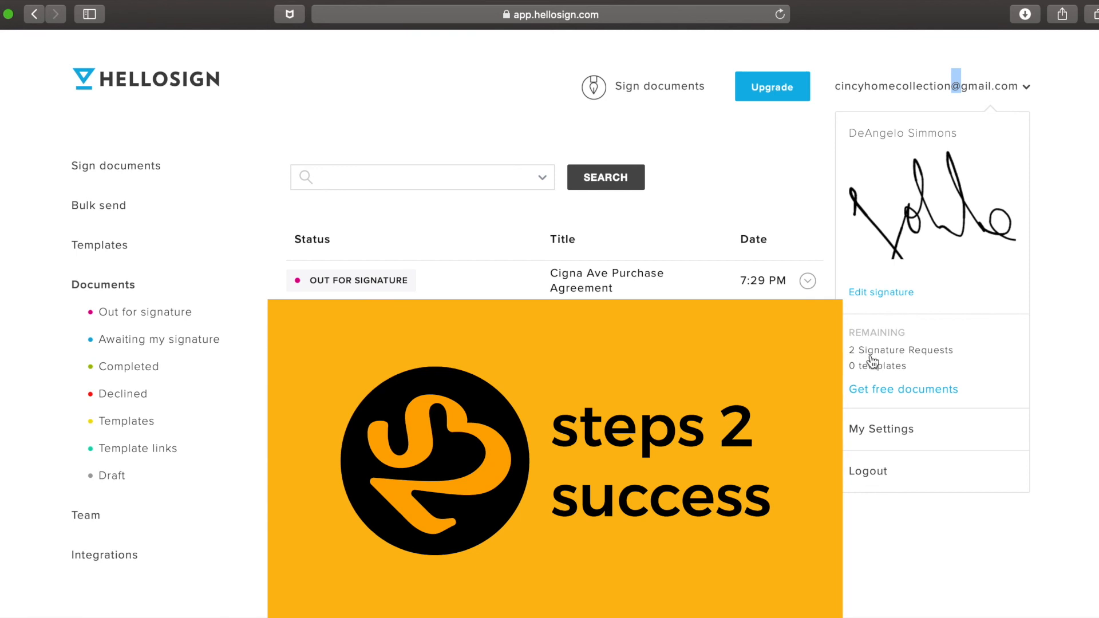
pyautogui.moveTo(967, 314)
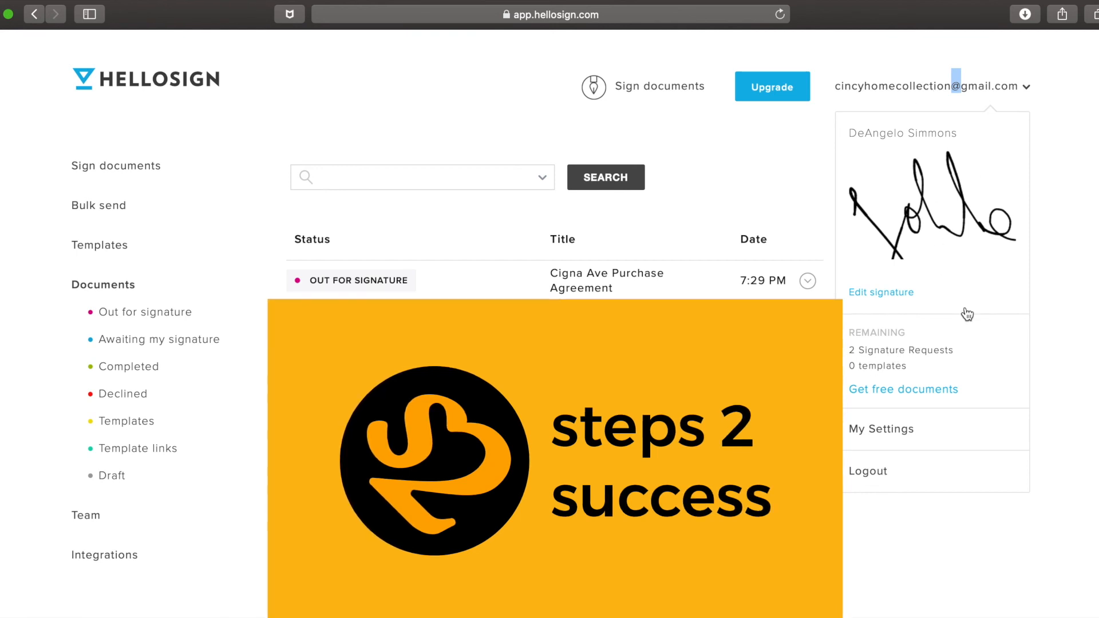
pyautogui.click(705, 209)
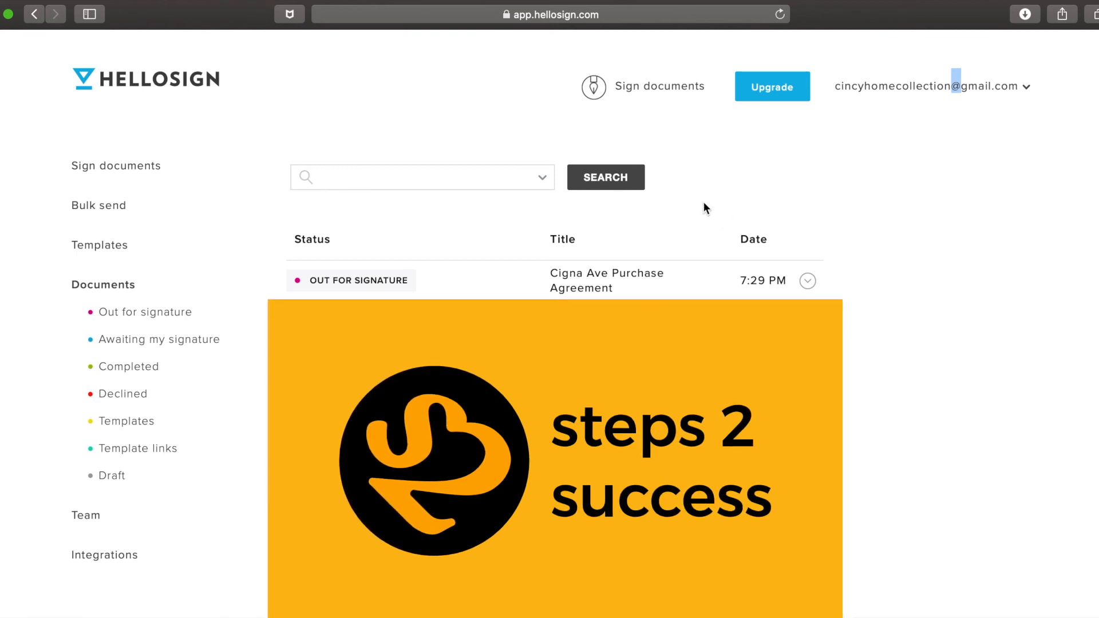
pyautogui.moveTo(184, 199)
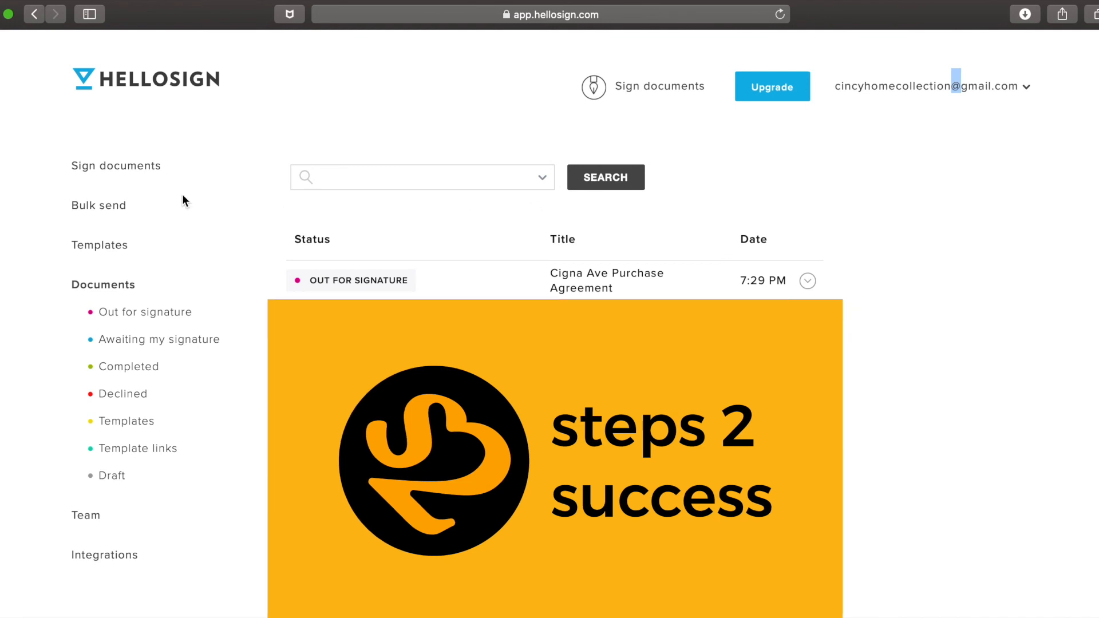